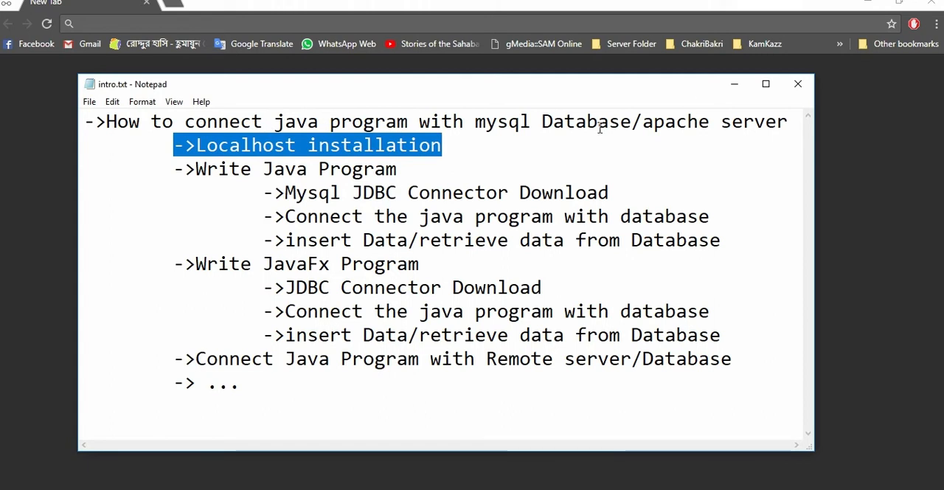
mouse_move(533, 258)
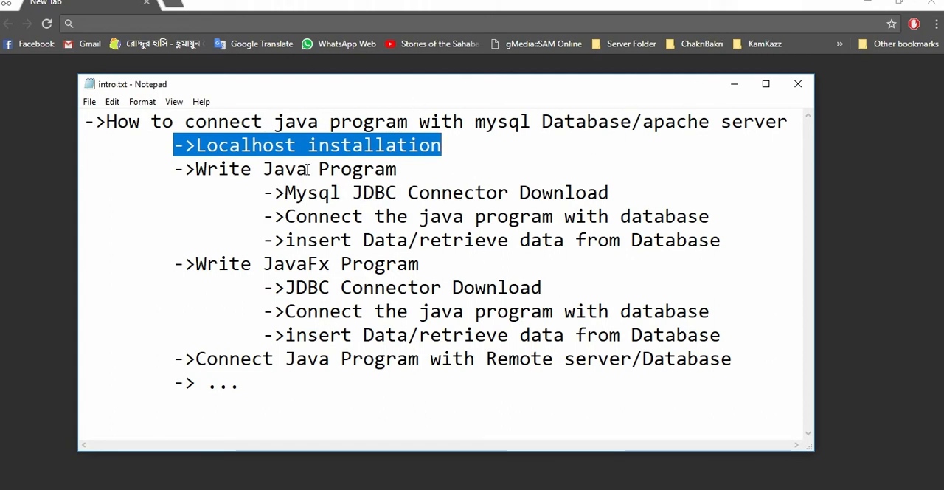
Step: Bring forward the Untitled Notepad notes listing xampp/mamp/lamp/wamp and the MySQL JDBC connector
click(492, 147)
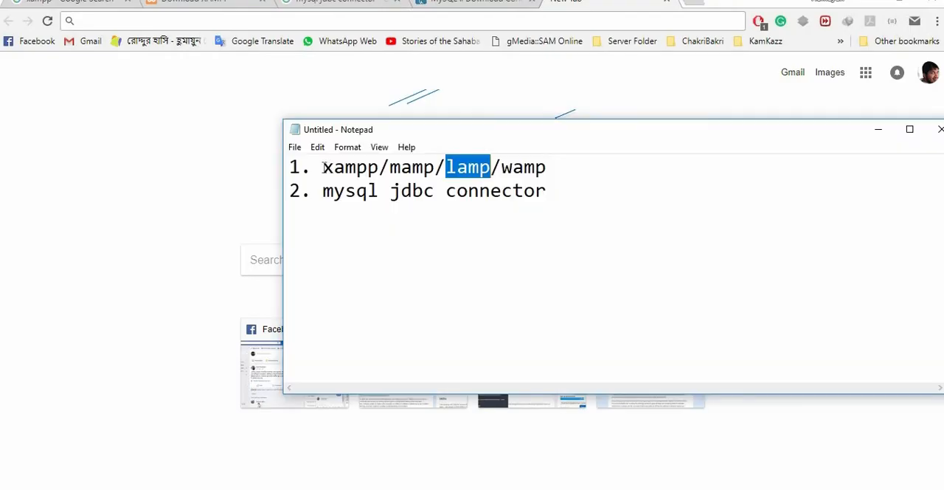
double_click(406, 167)
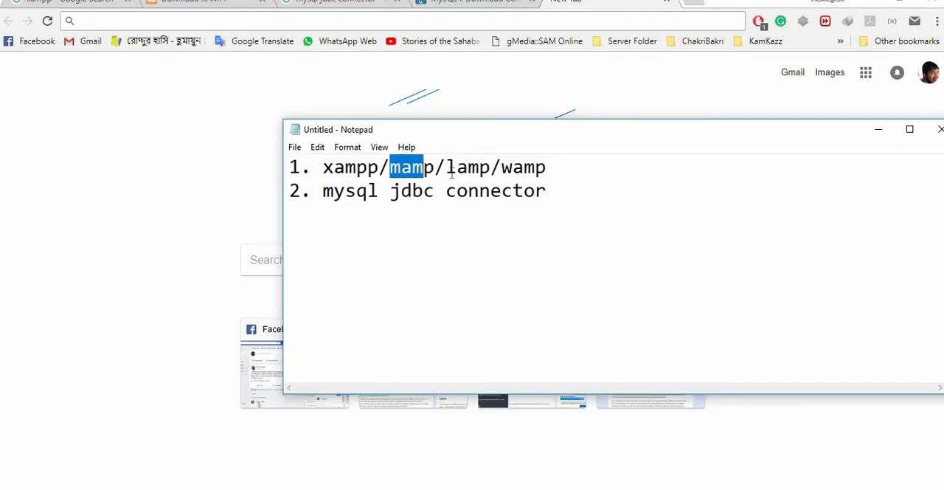
double_click(522, 167)
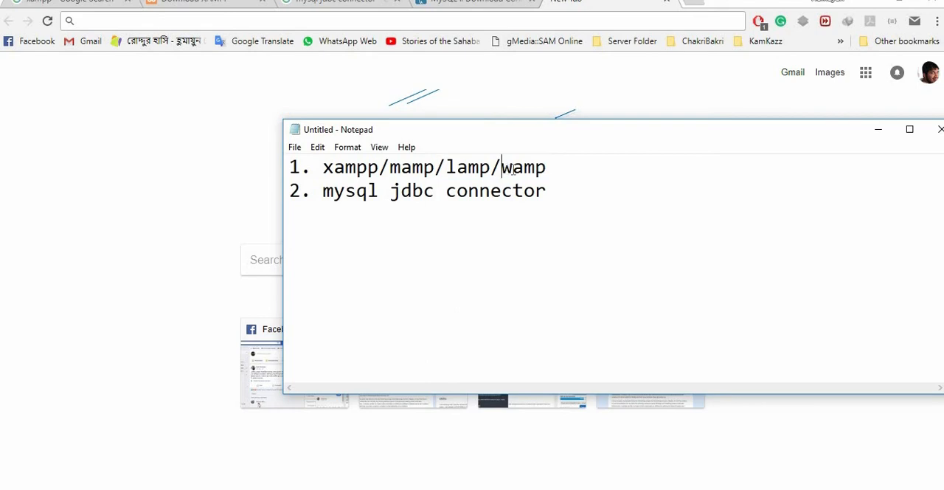
double_click(523, 167)
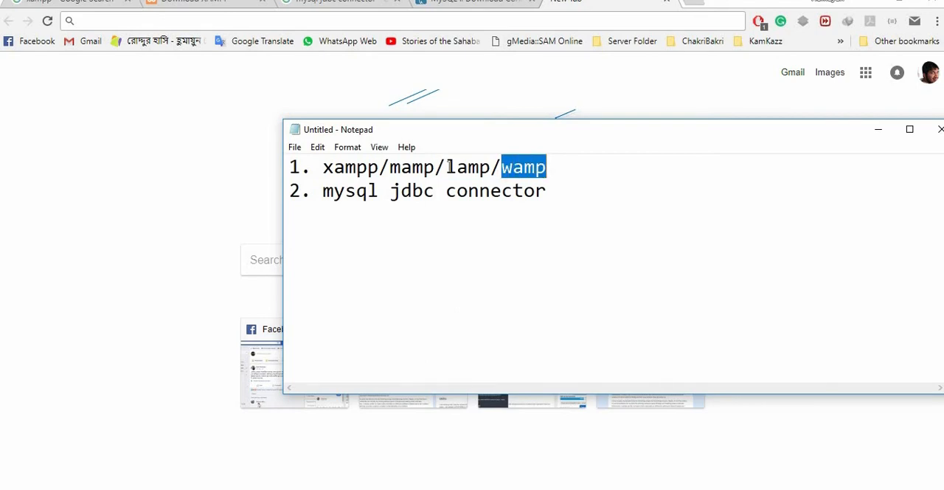
click(469, 166)
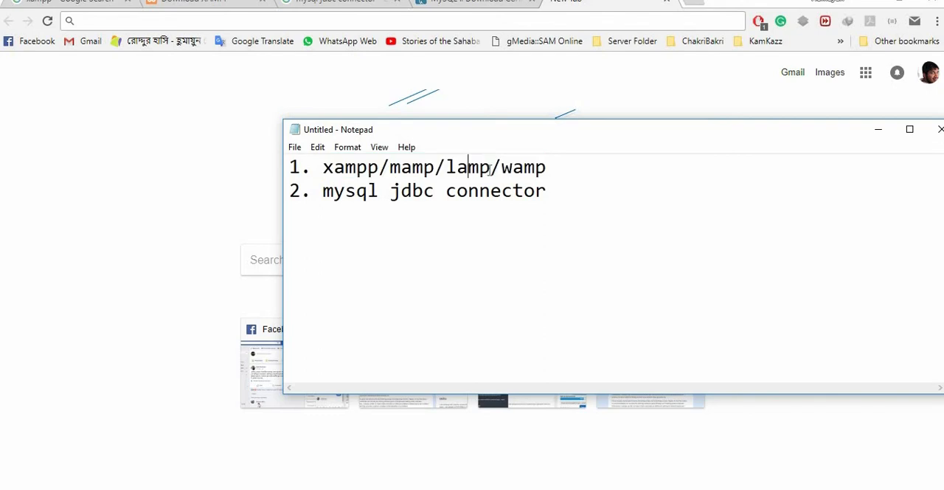
double_click(467, 167)
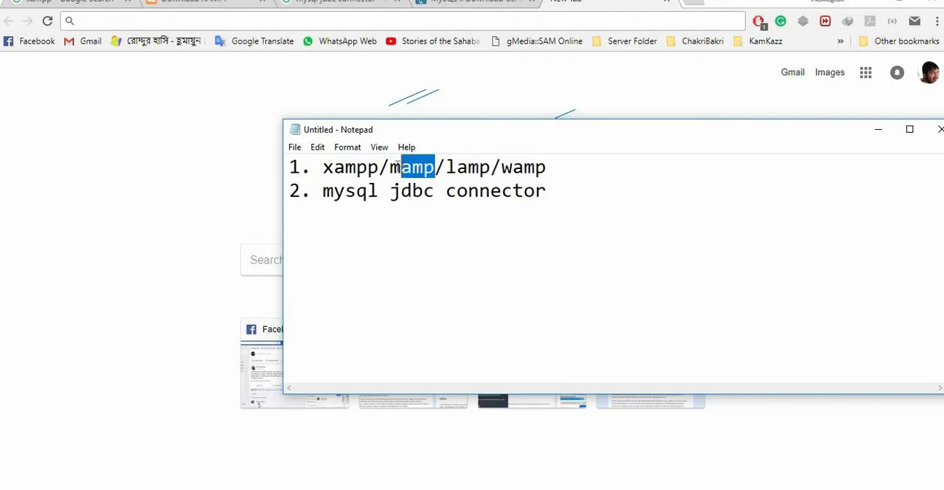
double_click(412, 167)
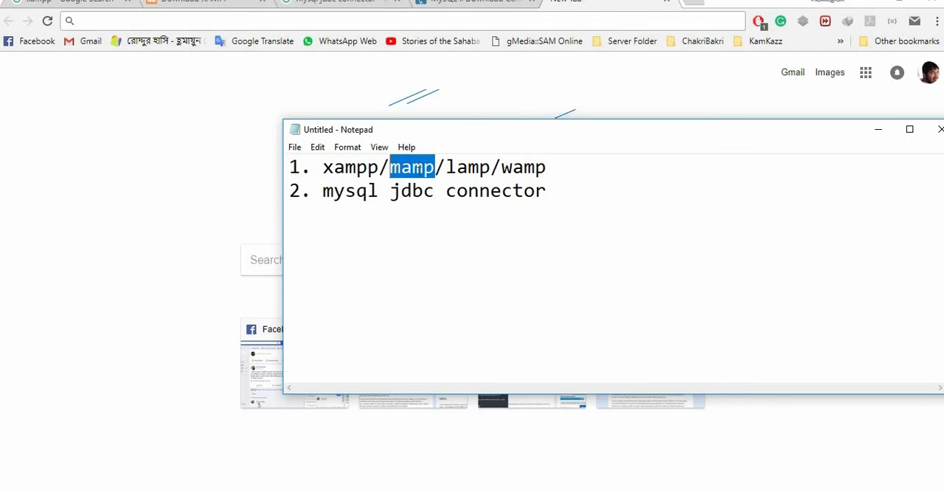
double_click(351, 166)
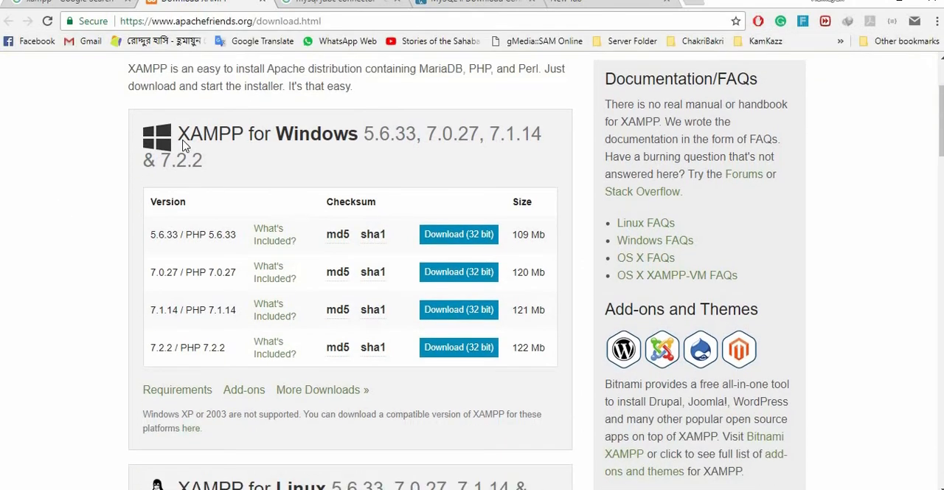
Step: Browse the Apache Friends download page and save the XAMPP 7.2.2 (PHP 7.2.2) Windows installer
drag(178, 133, 409, 134)
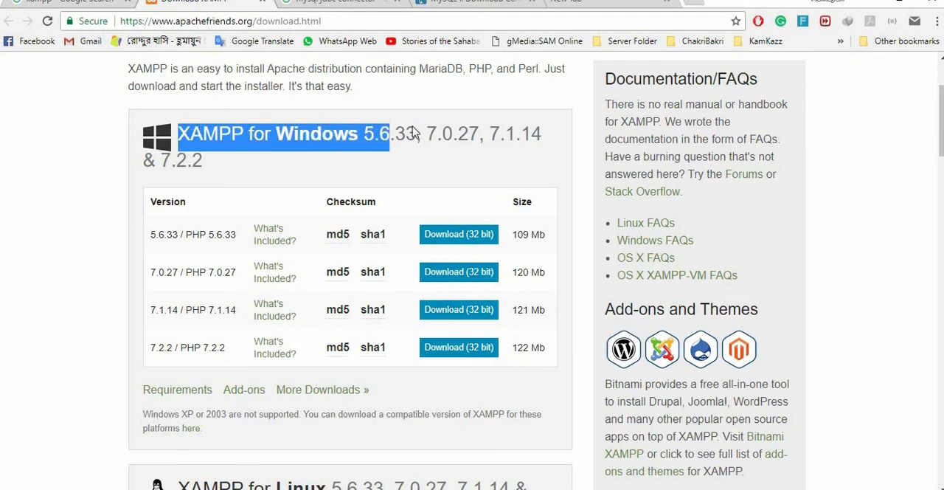
scroll(down, 3)
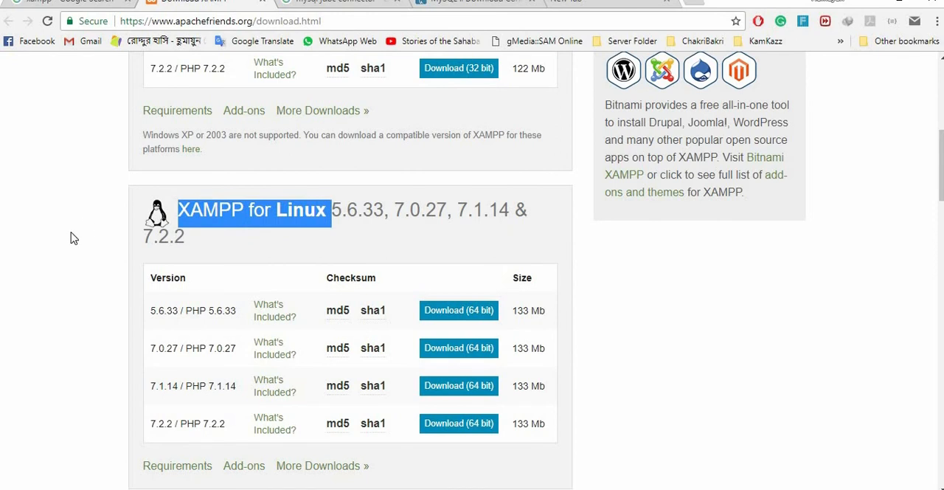
scroll(down, 3)
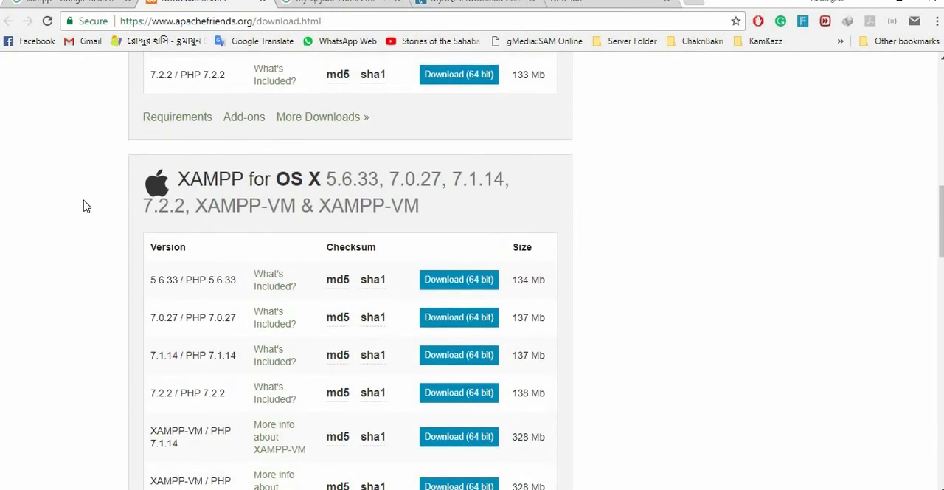
mouse_move(186, 183)
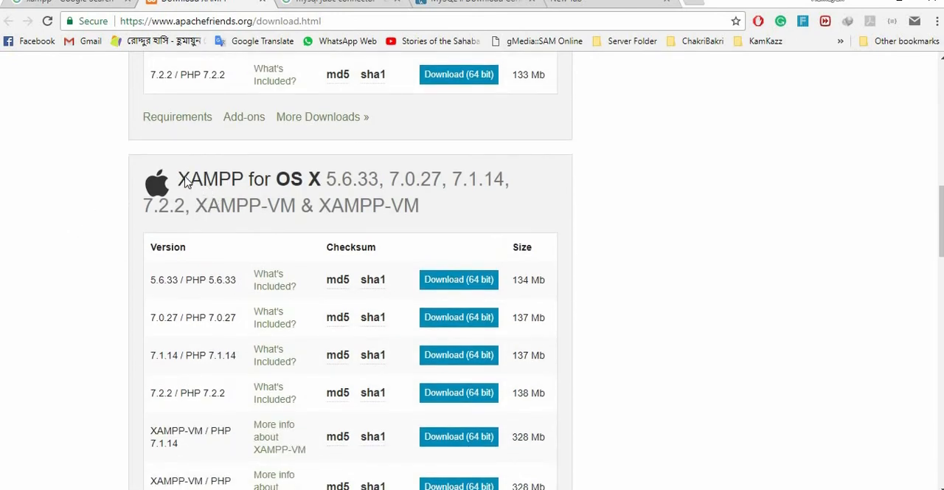
drag(178, 179, 289, 179)
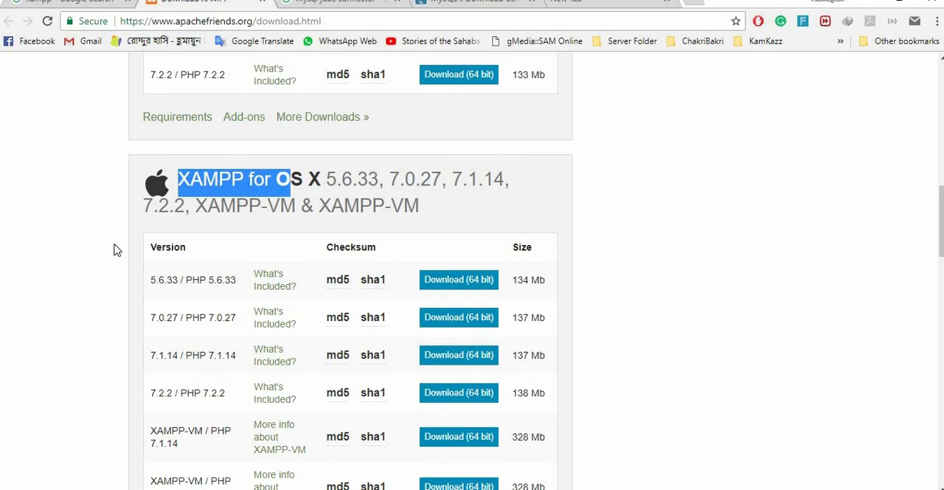
scroll(down, 3)
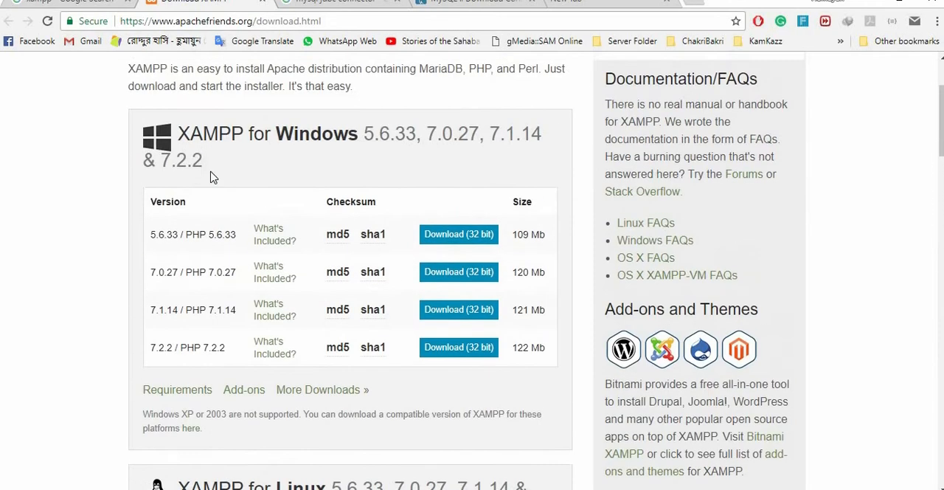
mouse_move(366, 189)
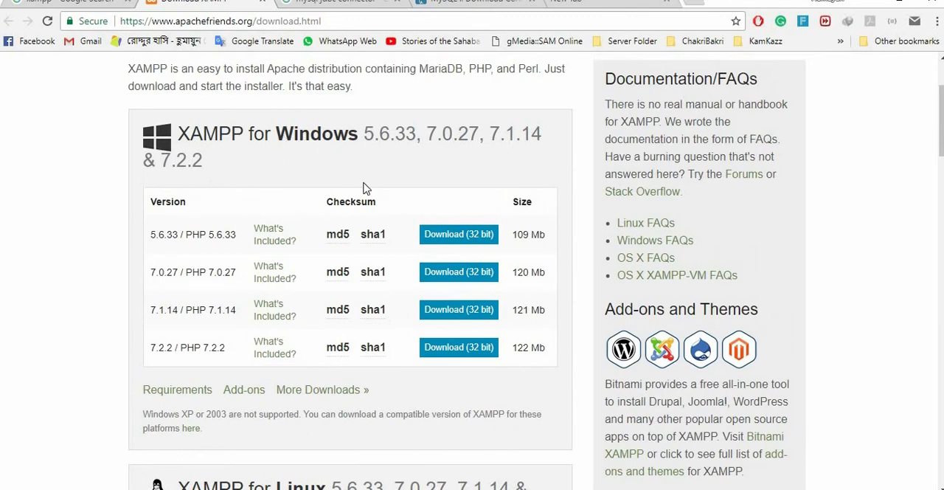
mouse_move(200, 242)
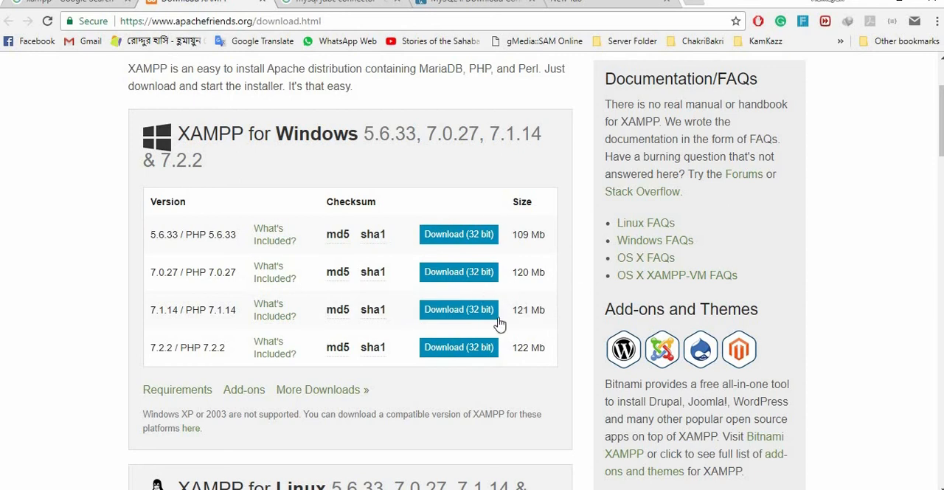
mouse_move(328, 350)
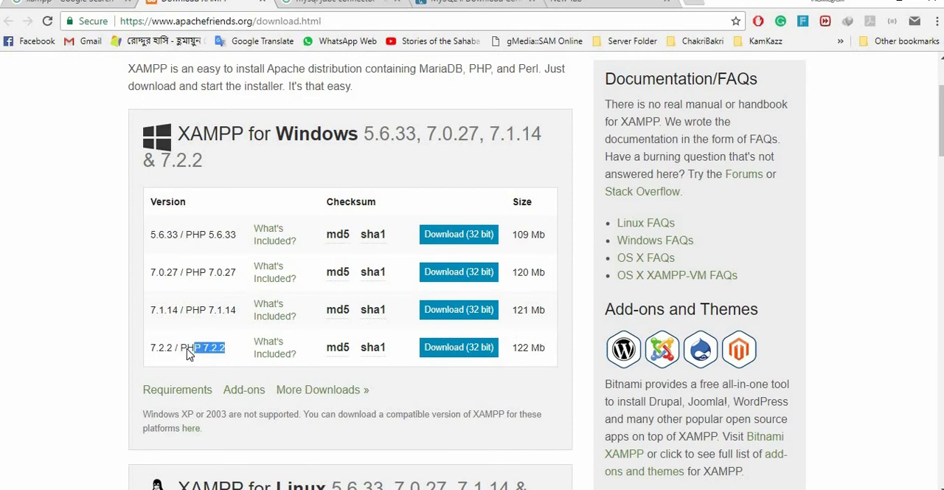
double_click(201, 347)
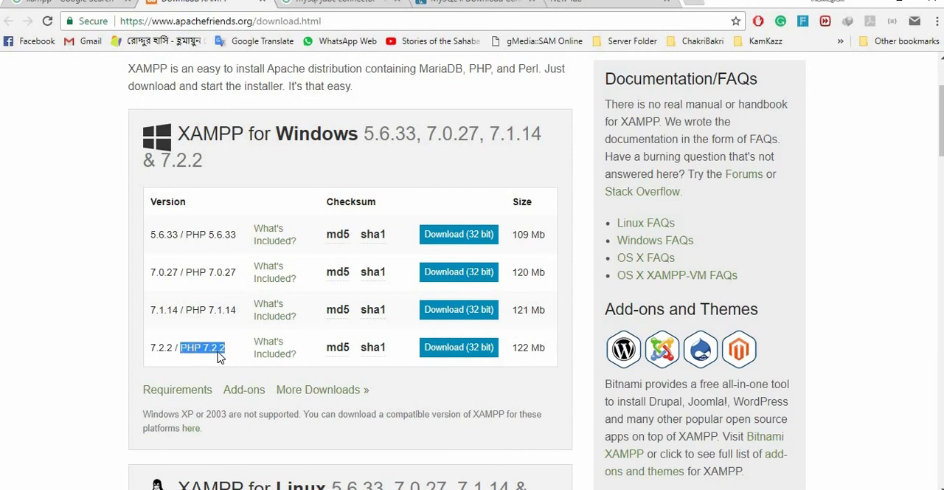
mouse_move(458, 347)
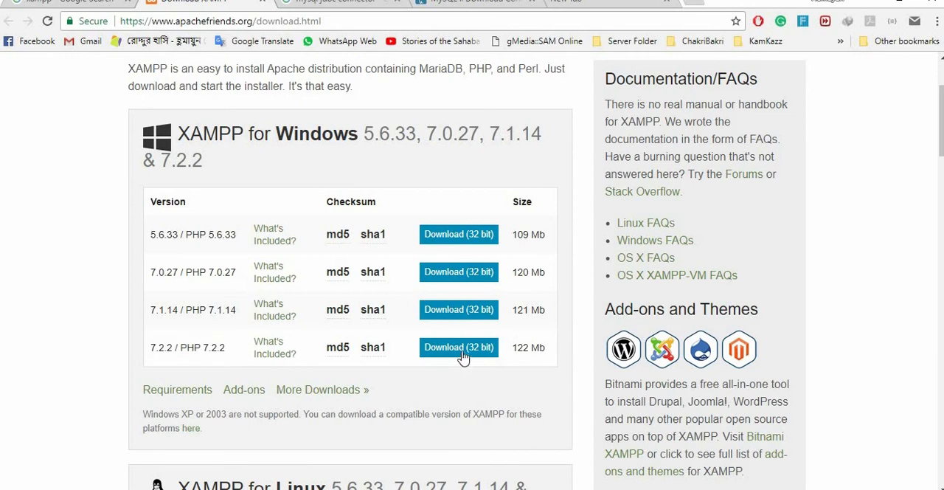
click(459, 347)
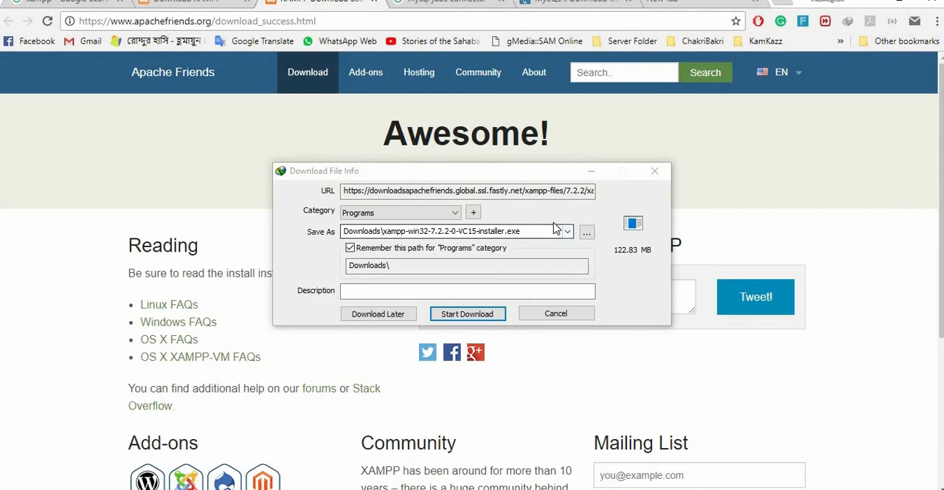
click(467, 313)
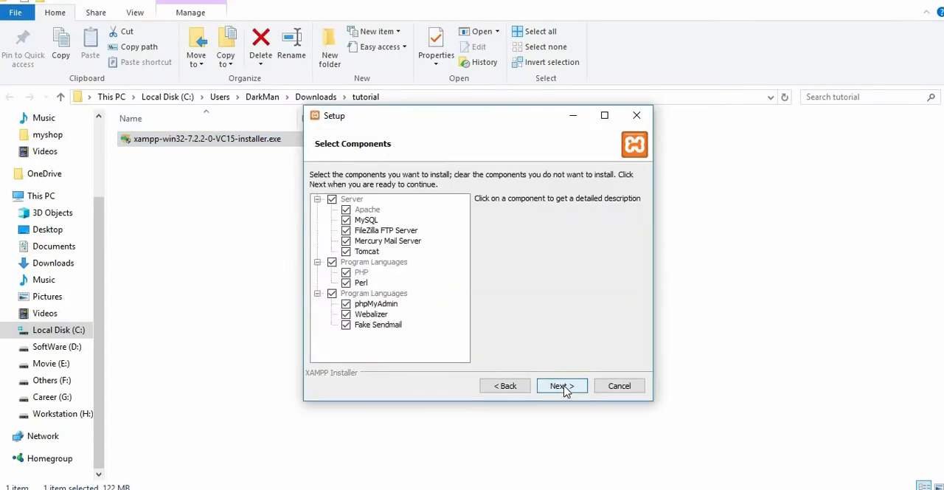
Step: Install XAMPP with default components in C:\xampp and keep English as the Control Panel language
click(562, 385)
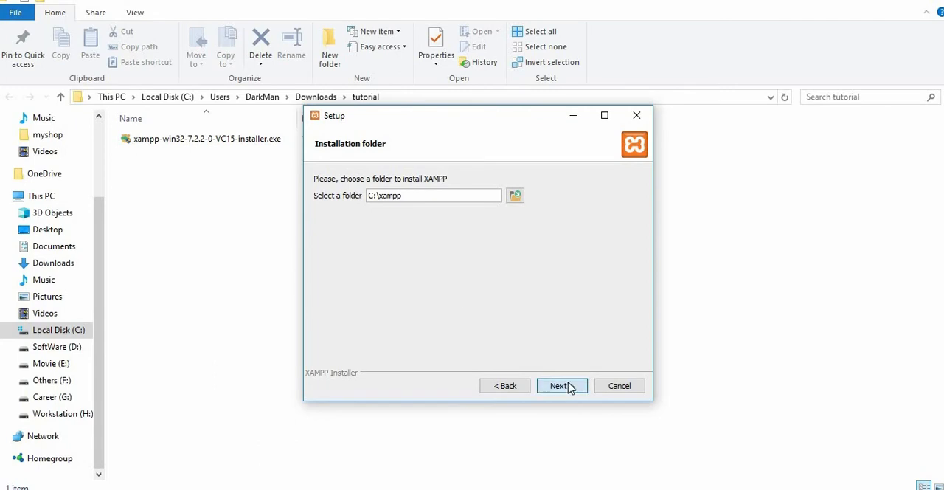
click(561, 385)
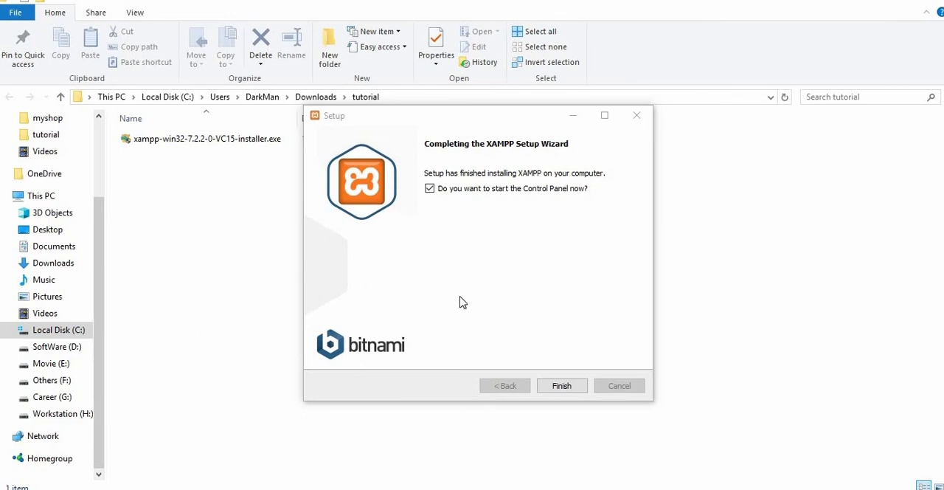
mouse_move(498, 218)
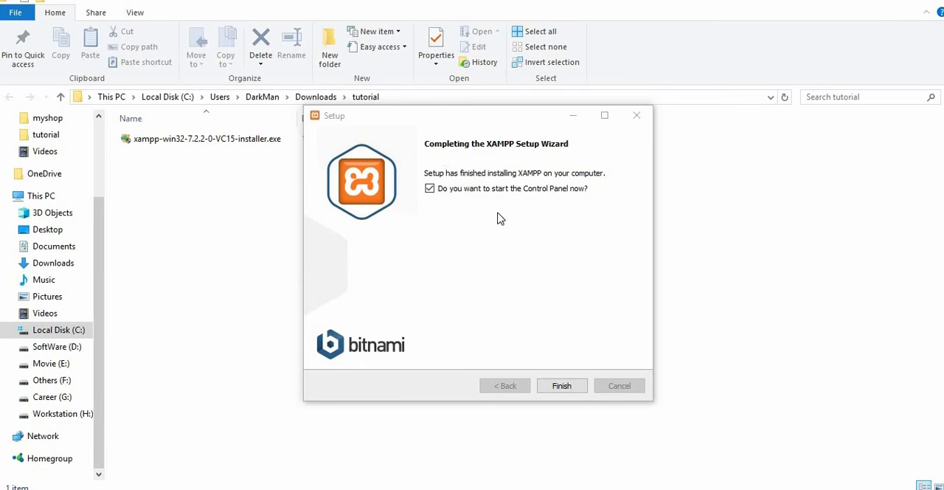
mouse_move(478, 170)
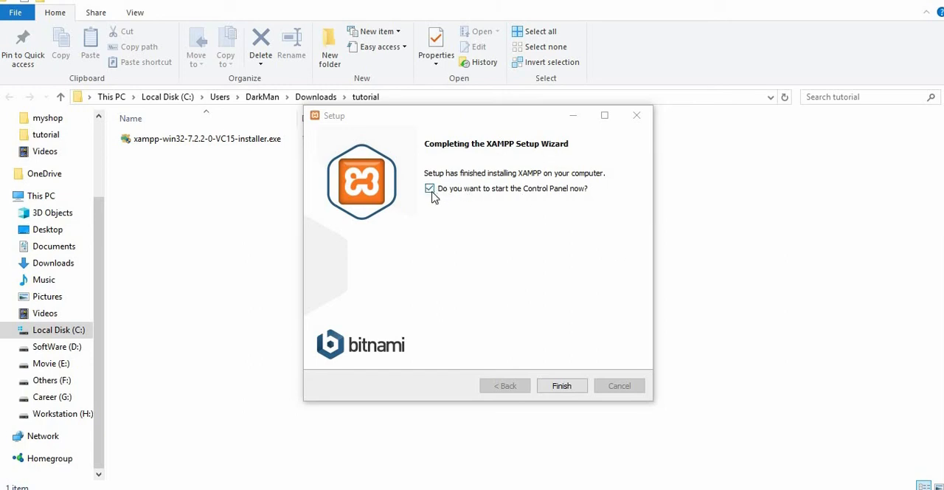
mouse_move(487, 196)
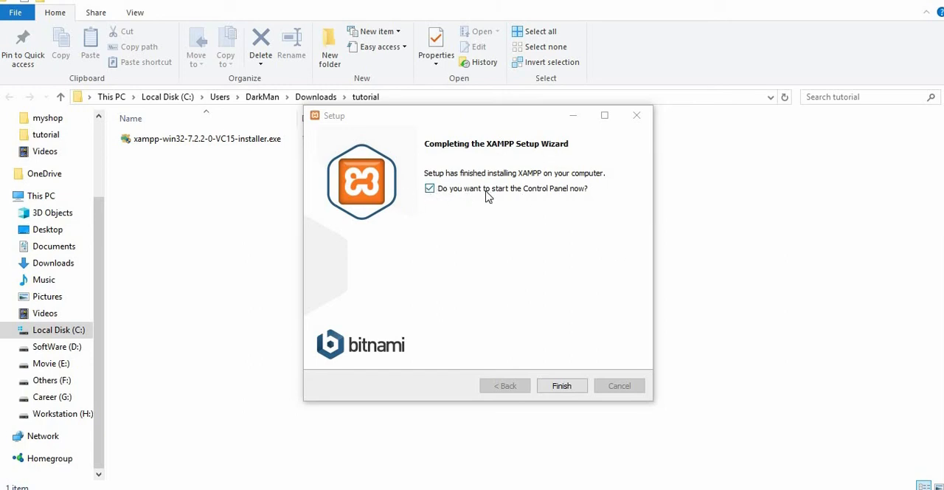
mouse_move(562, 385)
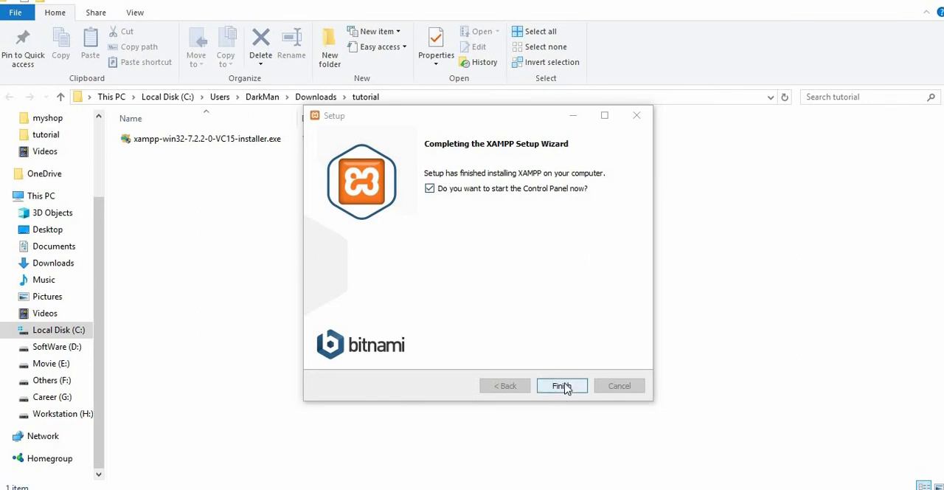
click(562, 385)
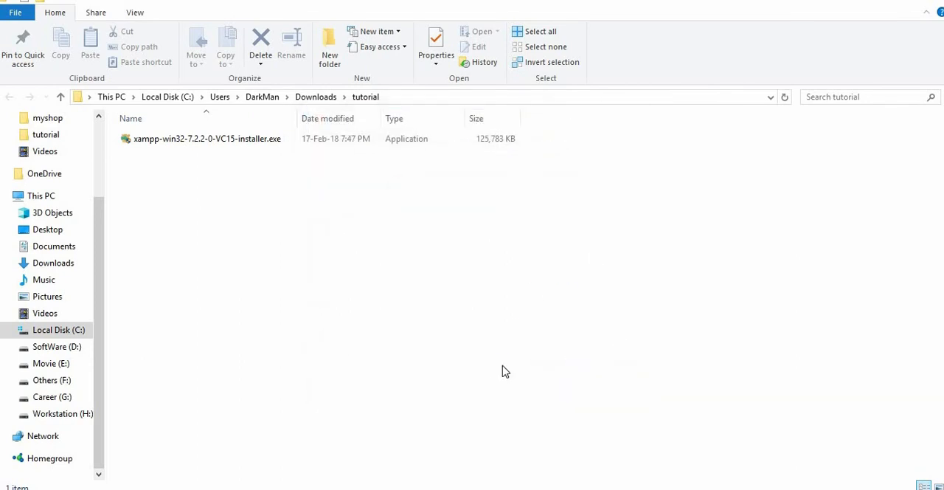
double_click(207, 139)
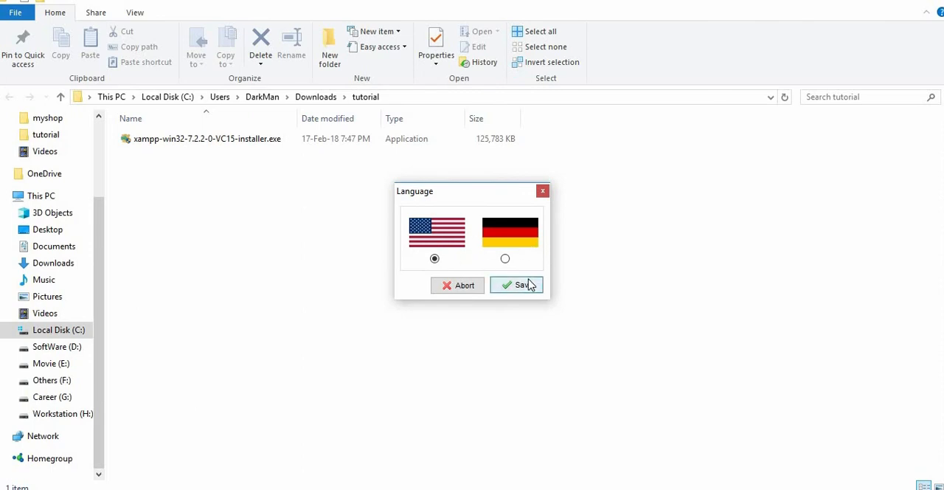
click(516, 286)
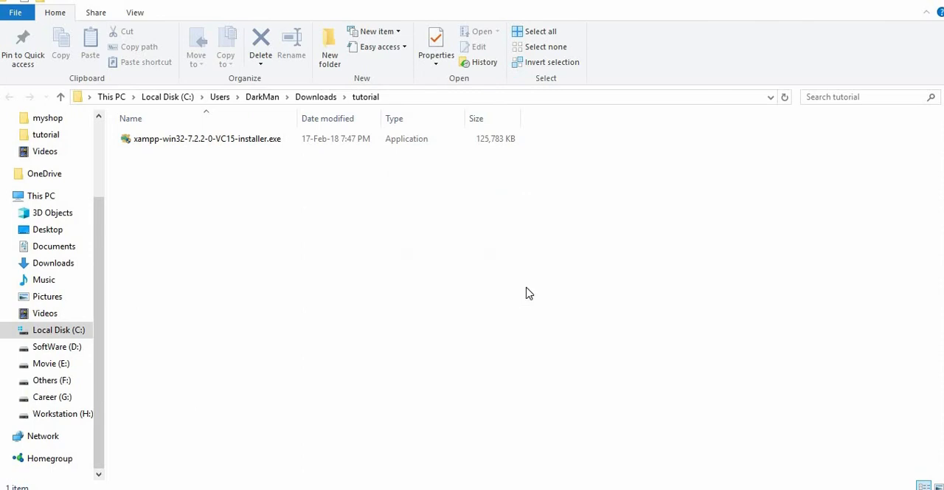
Step: Start Apache on ports 80/443 and MySQL on port 3306
double_click(207, 139)
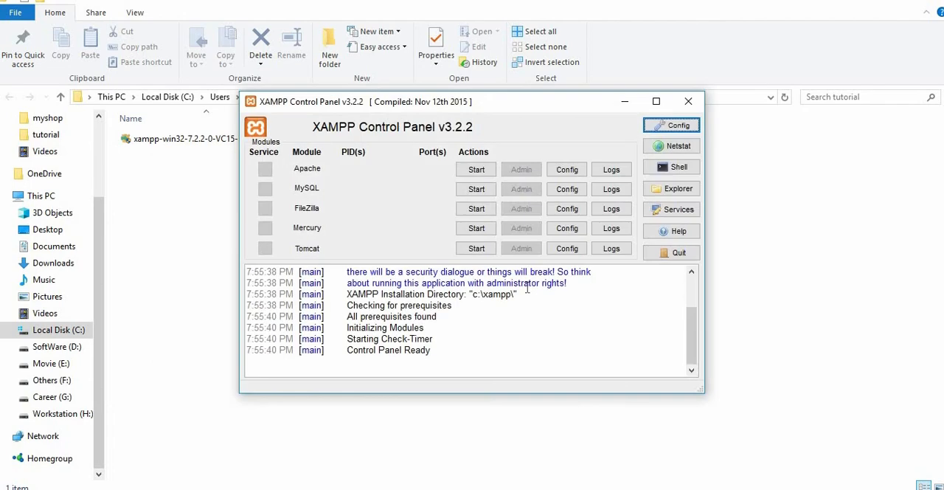
mouse_move(373, 238)
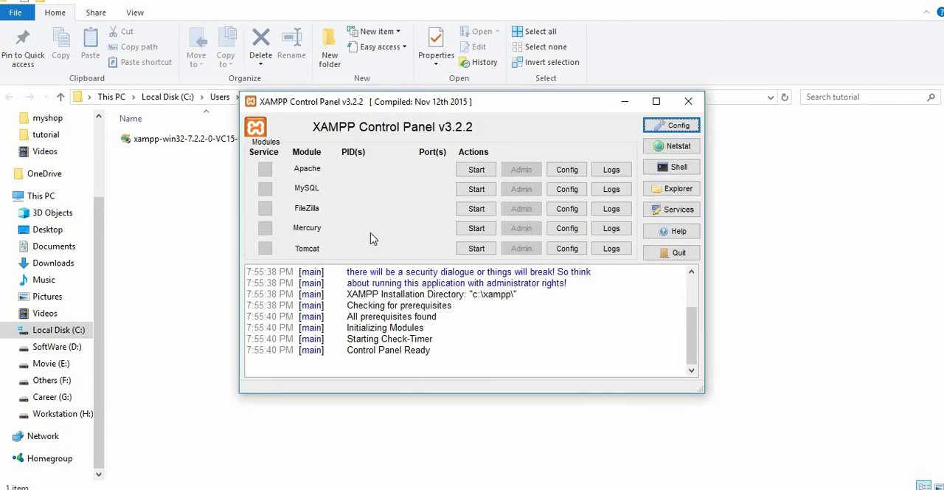
mouse_move(377, 256)
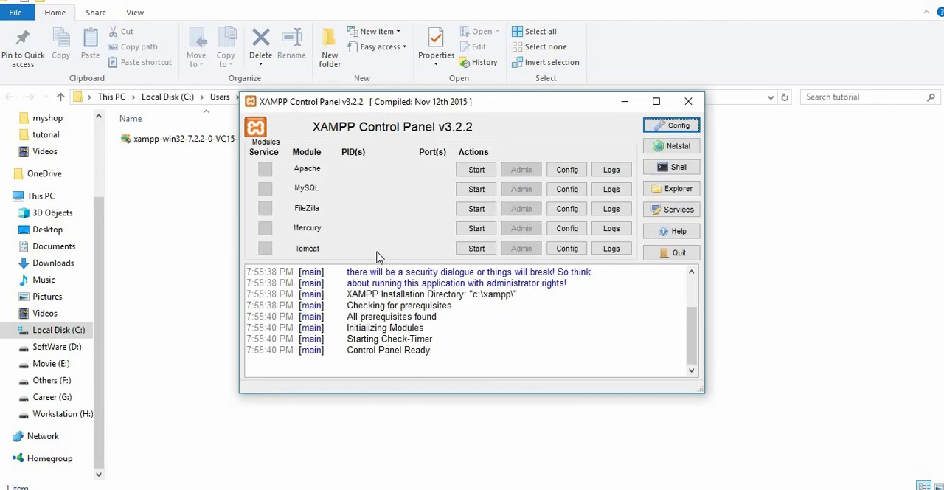
mouse_move(393, 241)
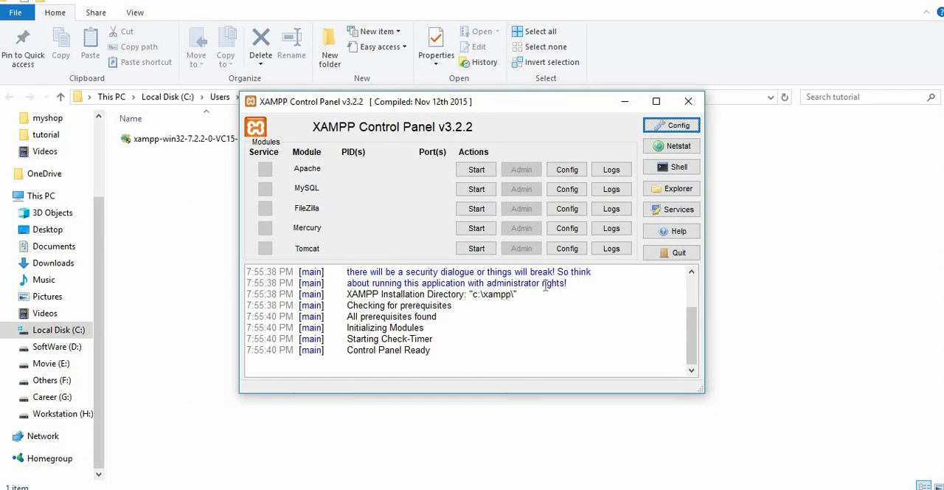
mouse_move(310, 179)
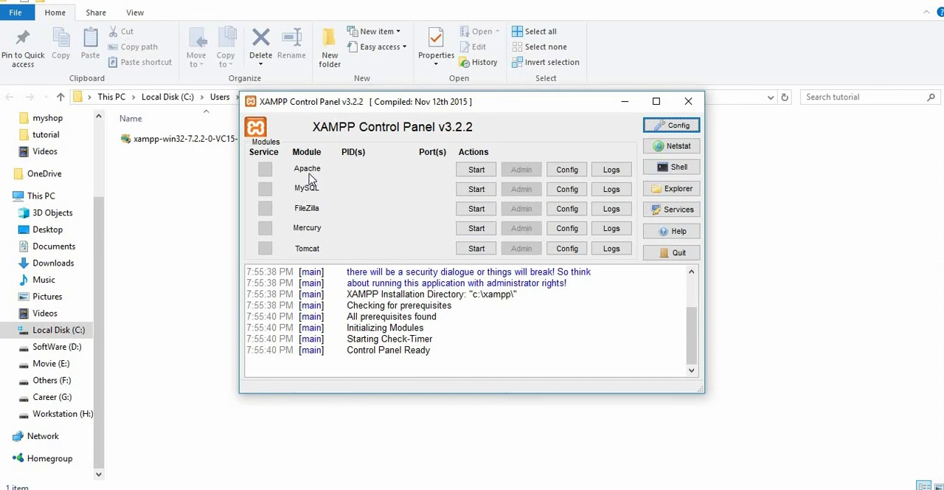
mouse_move(303, 192)
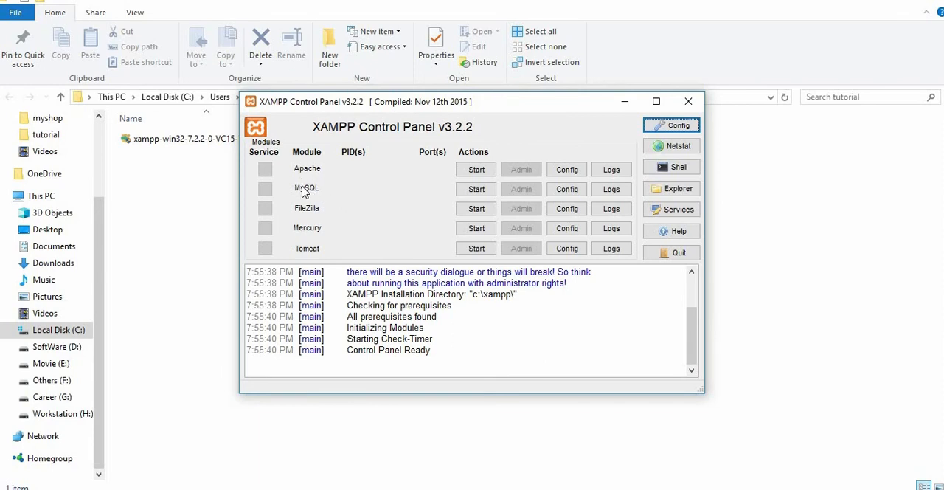
mouse_move(326, 195)
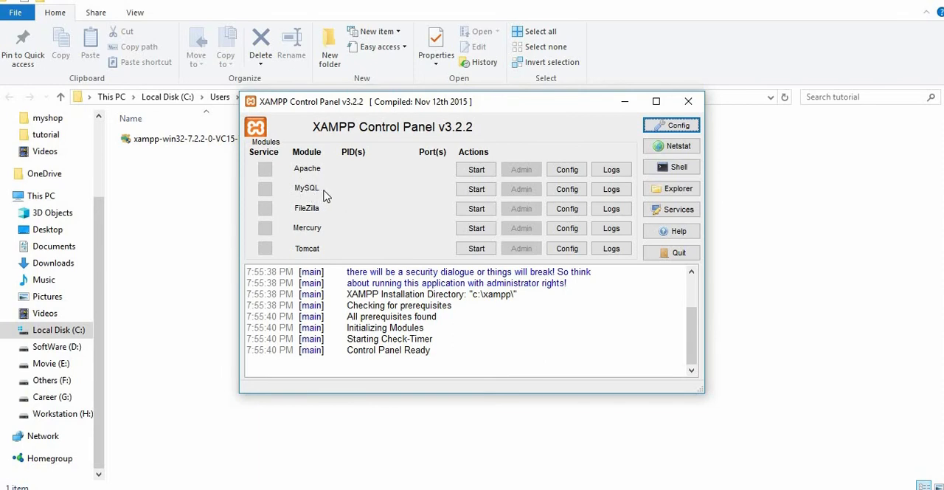
mouse_move(309, 180)
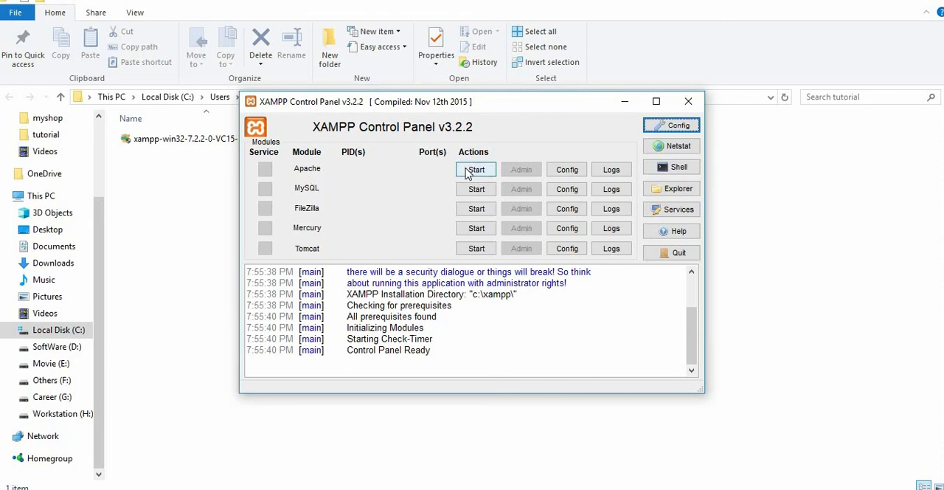
click(475, 169)
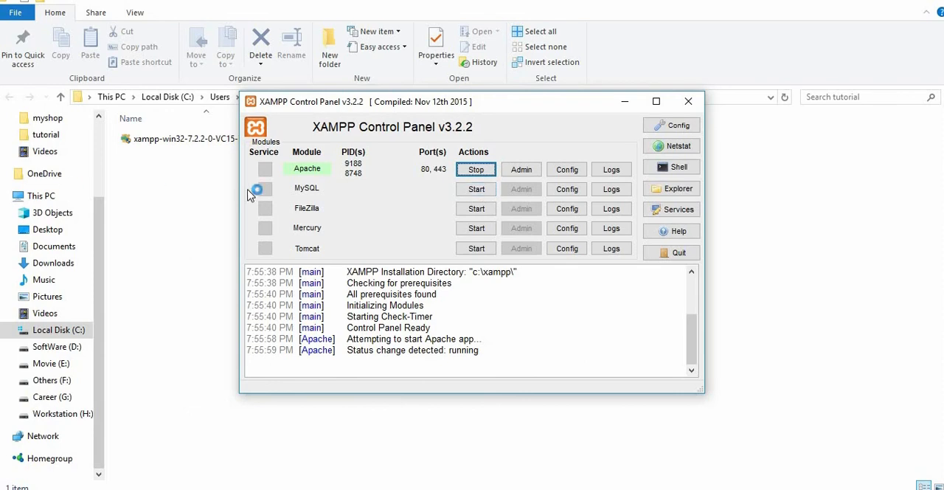
click(476, 189)
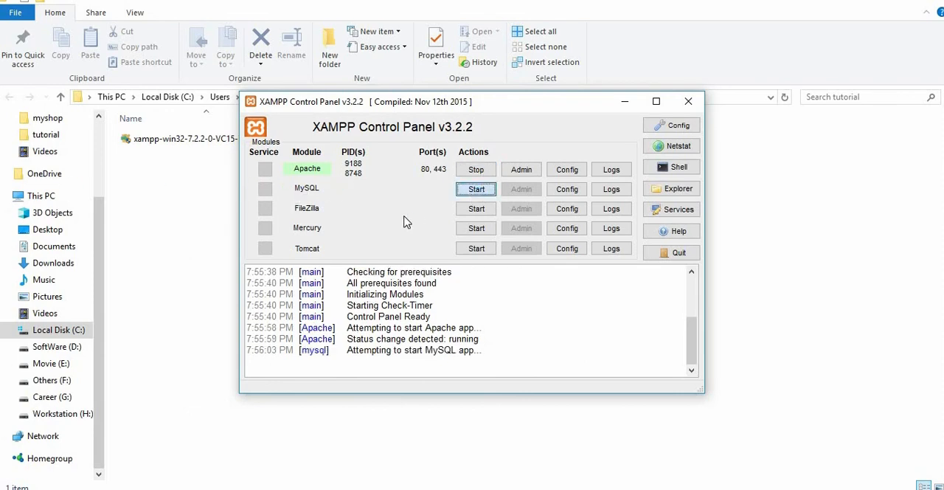
click(475, 189)
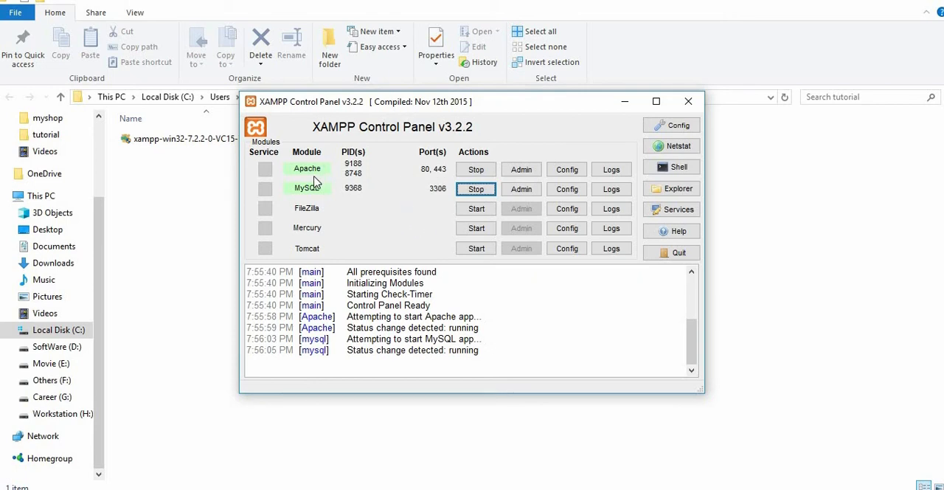
mouse_move(434, 185)
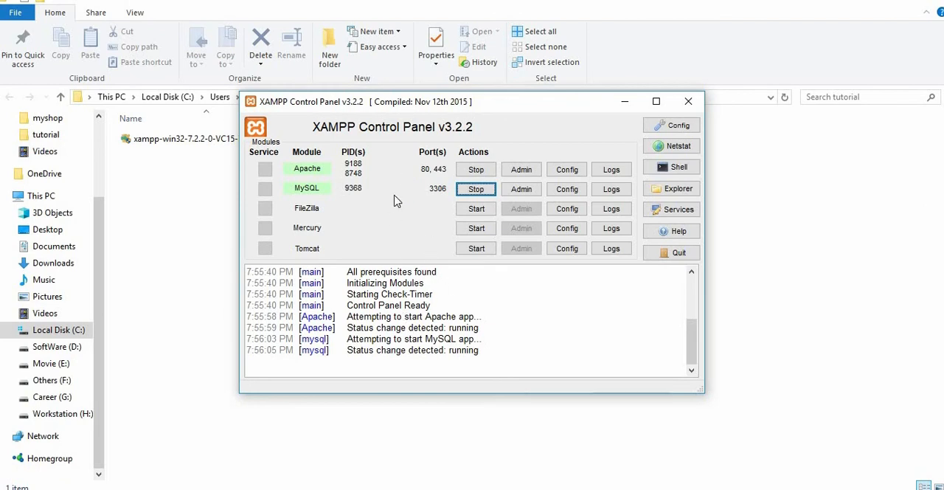
mouse_move(398, 198)
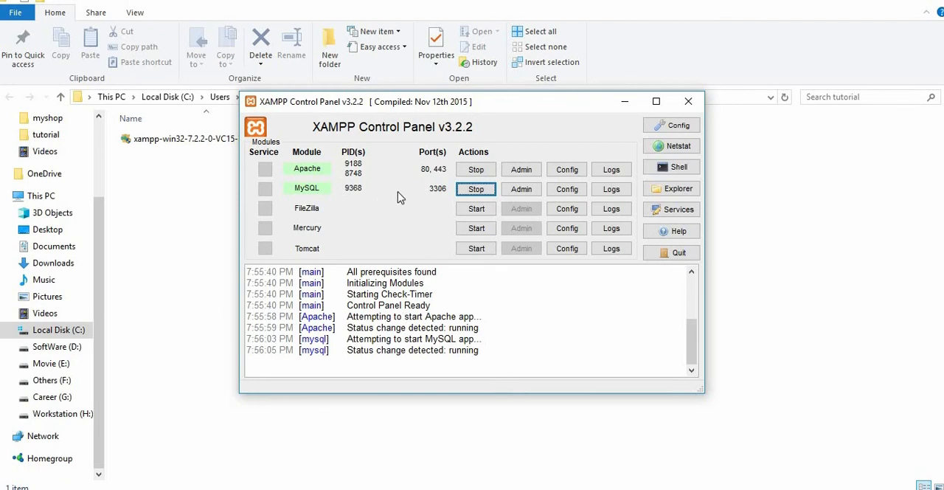
mouse_move(309, 187)
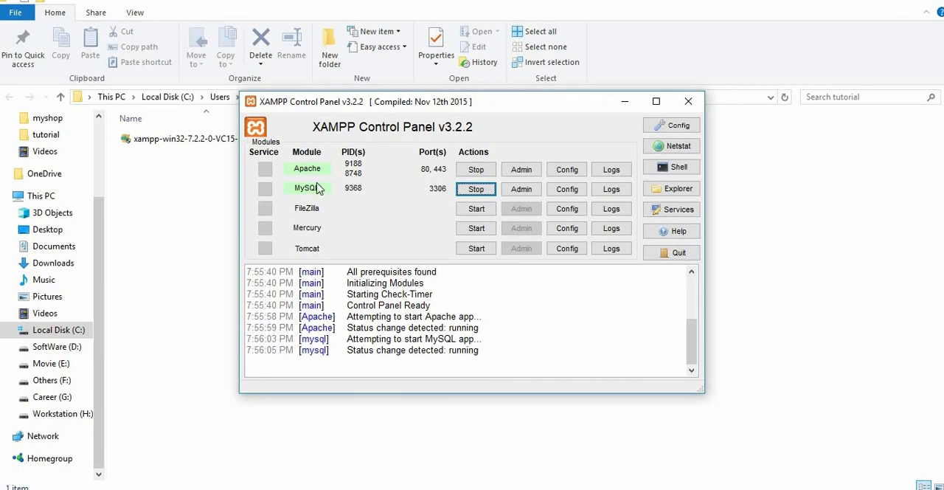
mouse_move(394, 142)
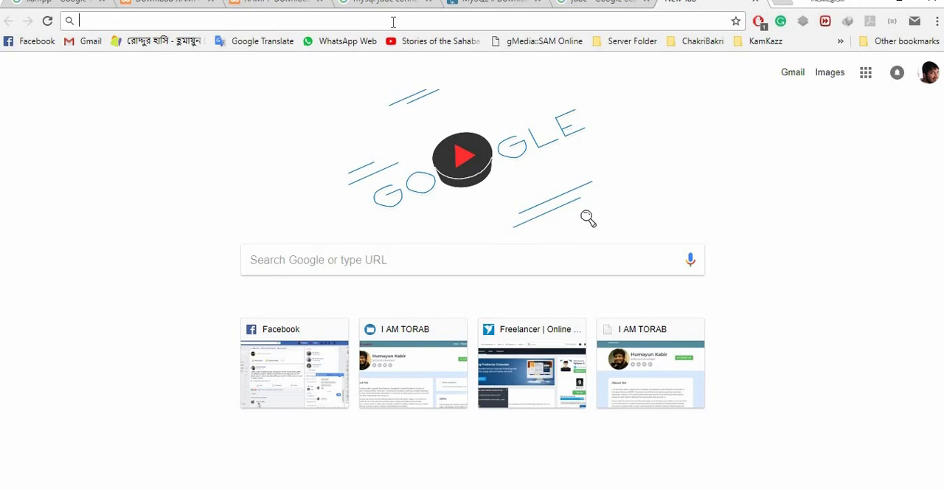
Step: Load localhost in Chrome to show the XAMPP 7.2.2 welcome dashboard
text(localhost/iamtora)
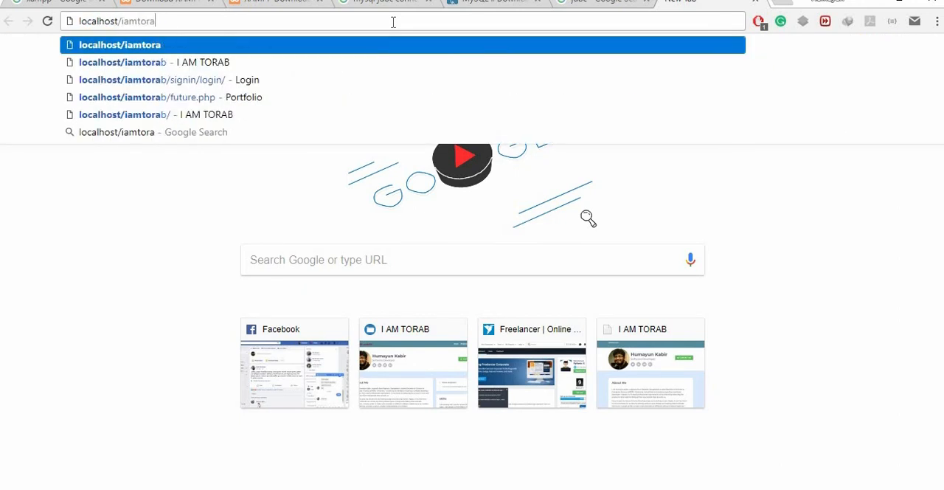
key(Enter)
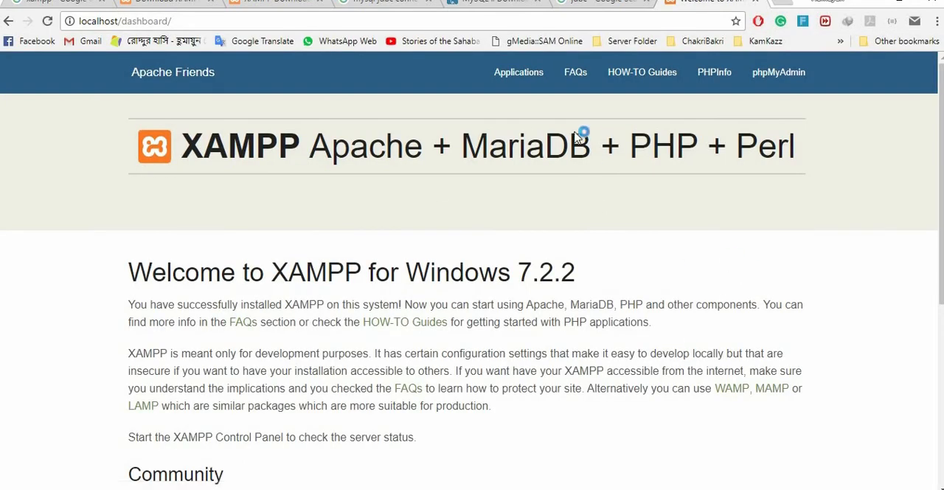
mouse_move(472, 302)
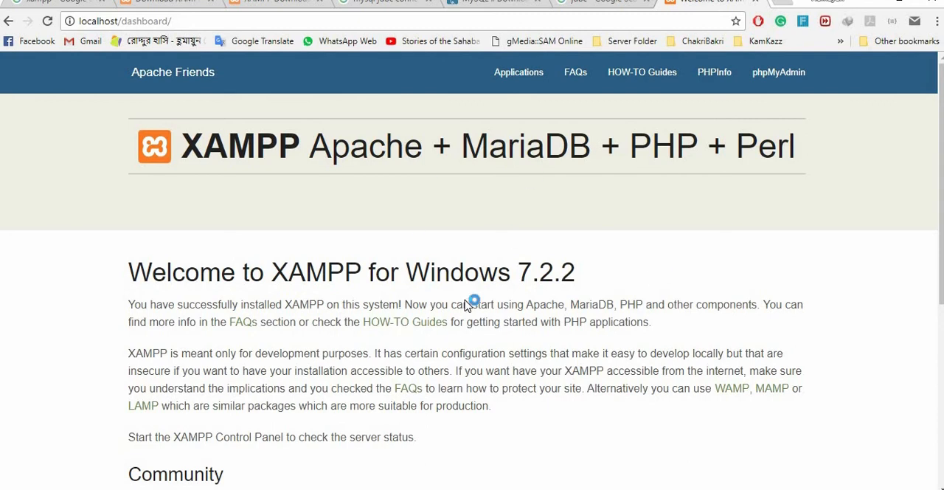
mouse_move(467, 305)
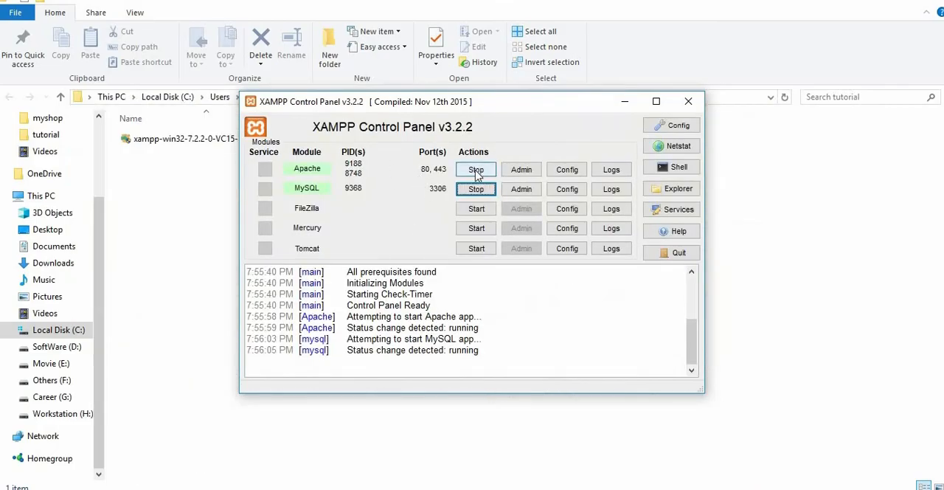
Step: Stop Apache after a brief restart and bring up its configuration file list
click(476, 170)
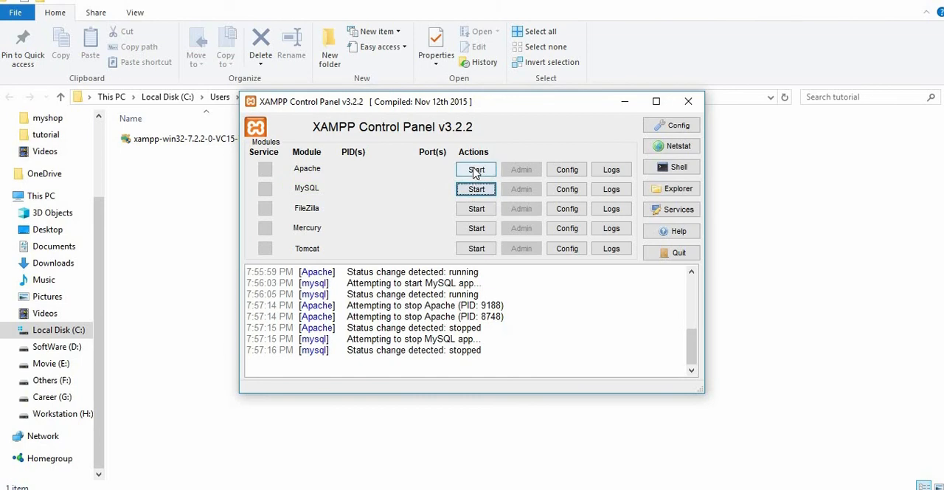
click(476, 169)
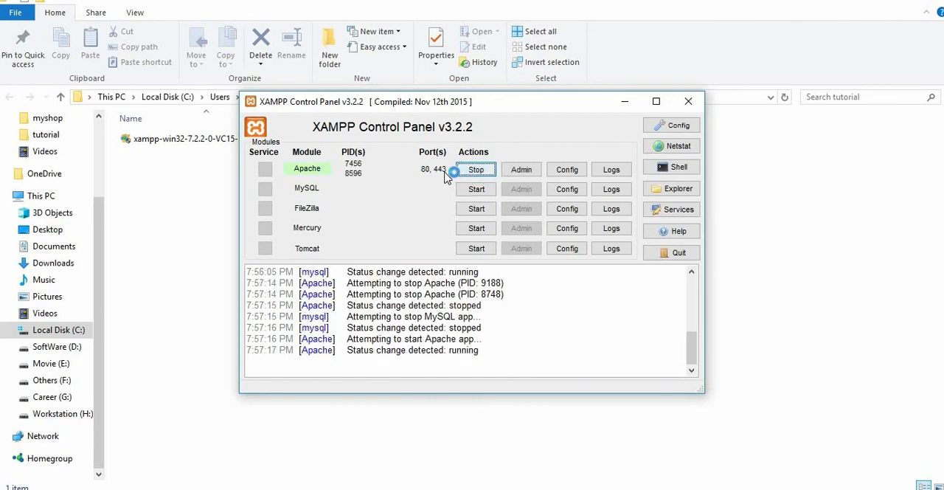
mouse_move(475, 170)
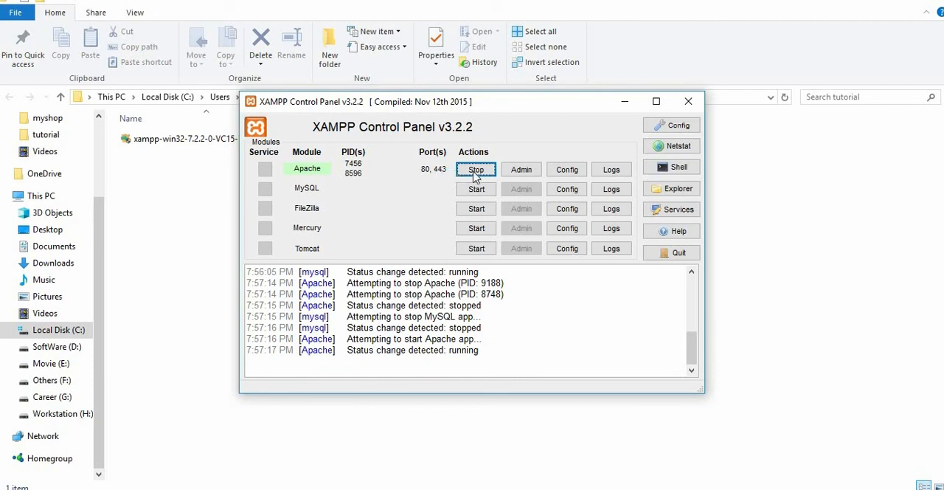
mouse_move(417, 184)
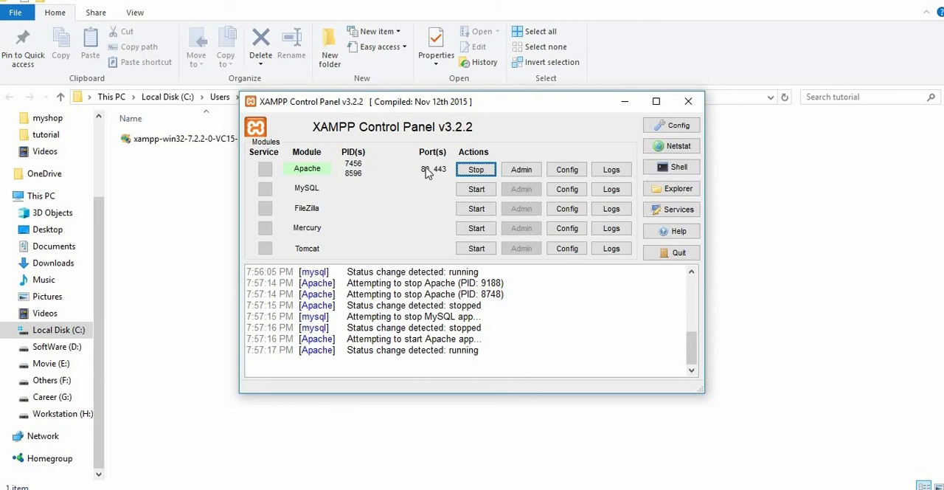
click(475, 168)
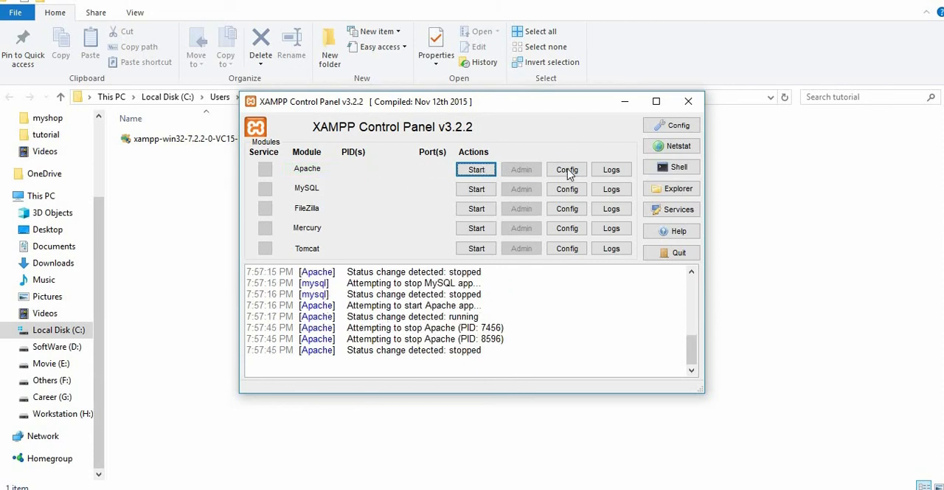
click(566, 169)
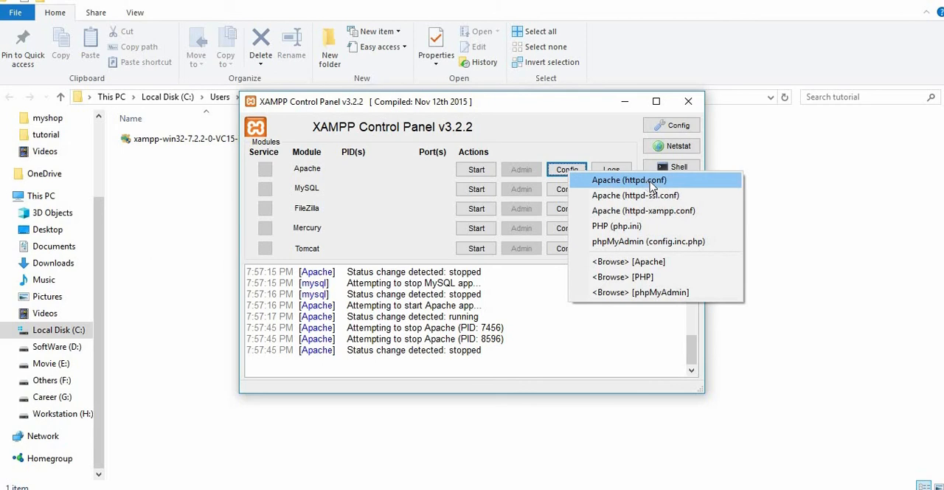
mouse_move(655, 186)
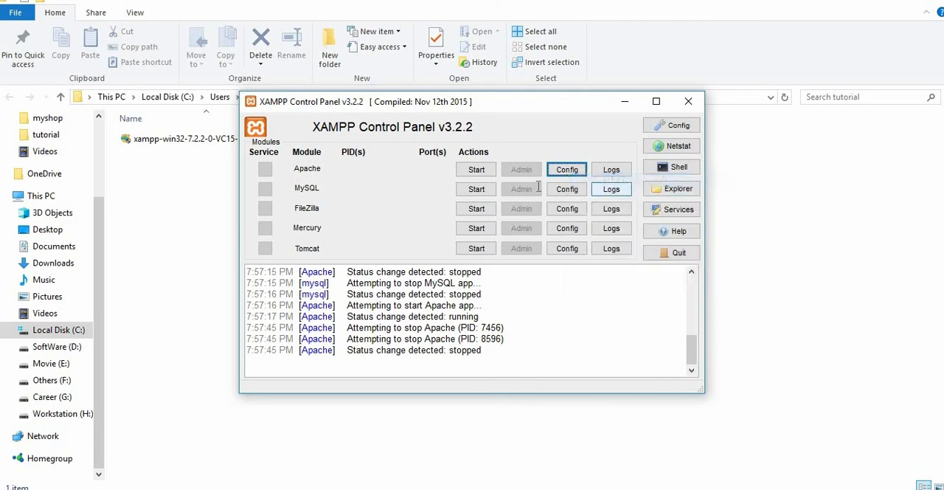
Step: Edit httpd.conf so Listen and ServerName localhost use port 8080, then close the file
click(566, 169)
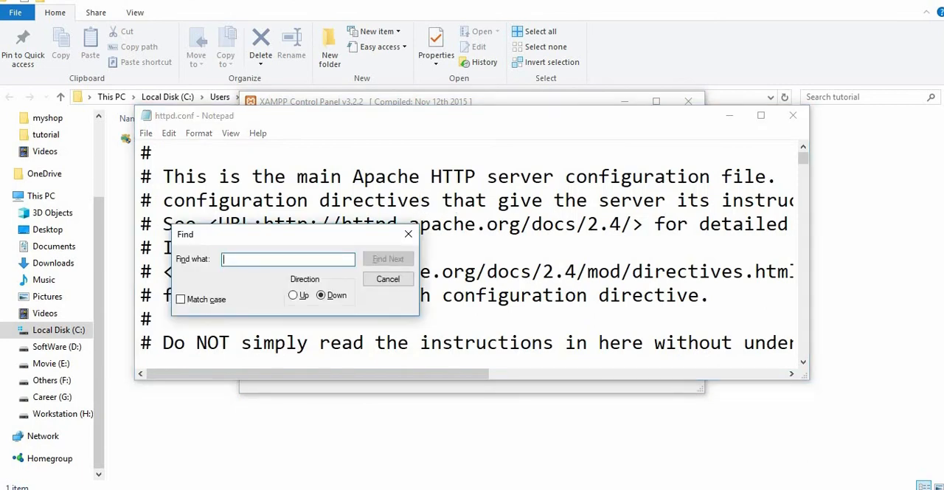
text(80)
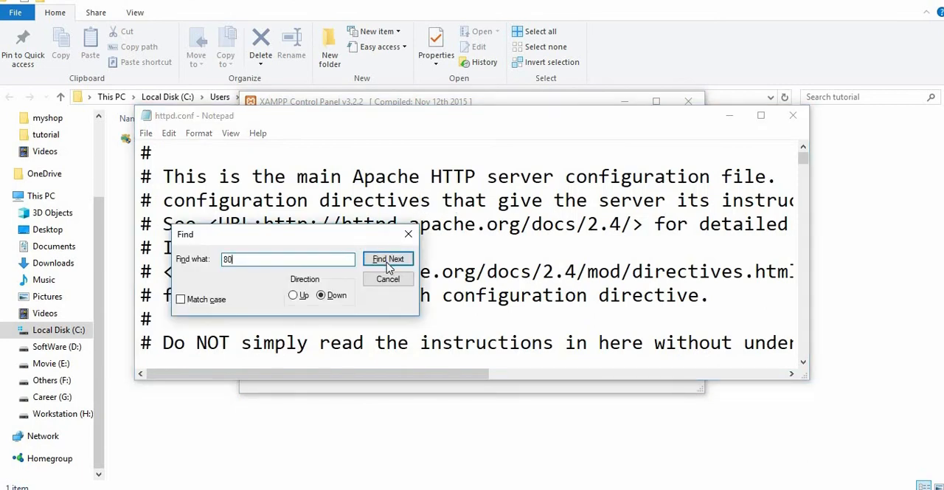
click(388, 259)
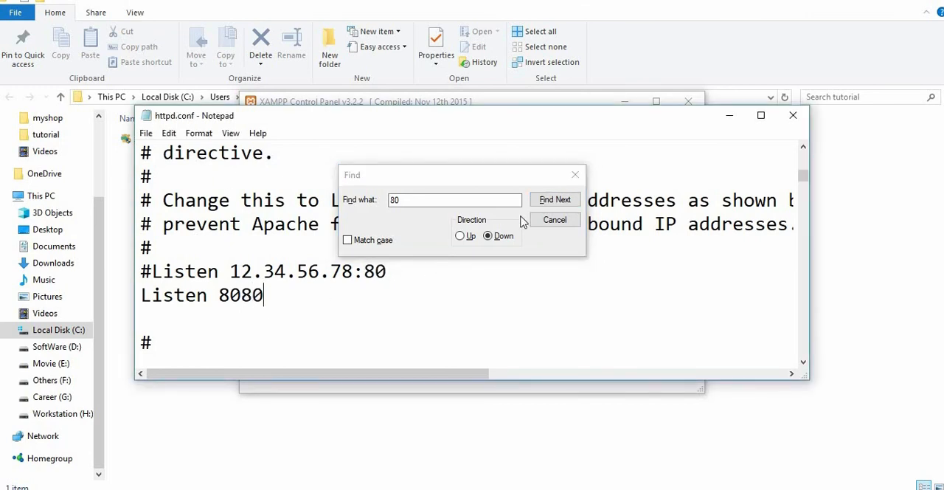
click(555, 199)
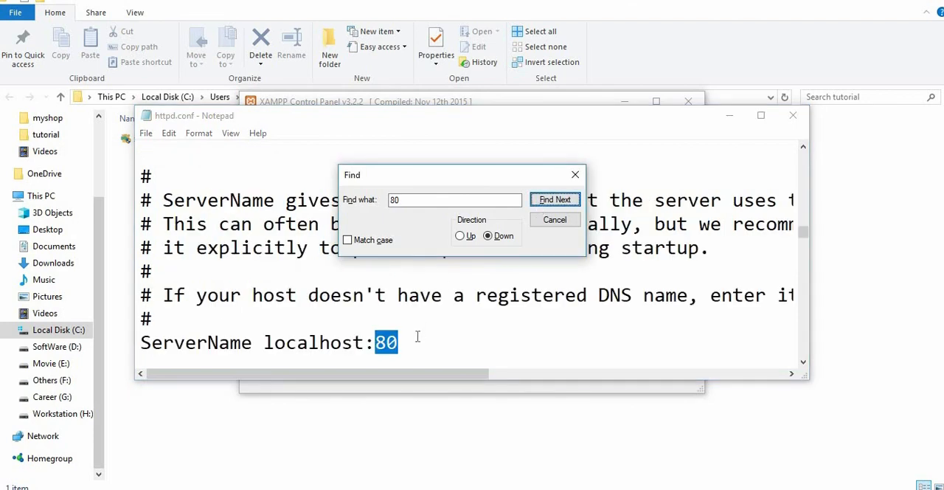
click(351, 327)
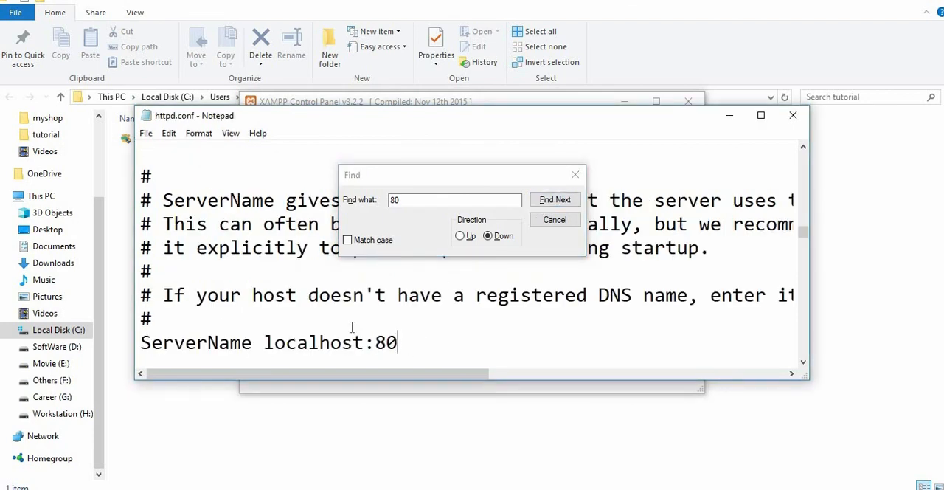
text(80)
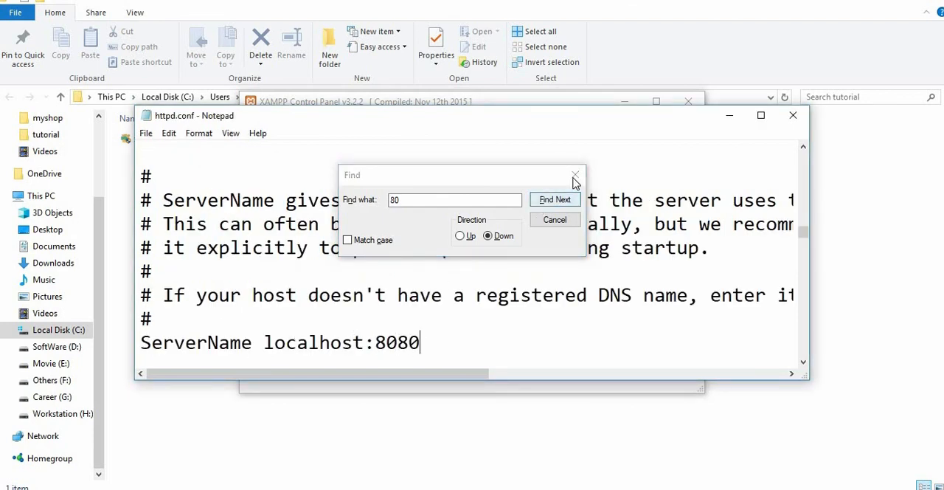
click(575, 175)
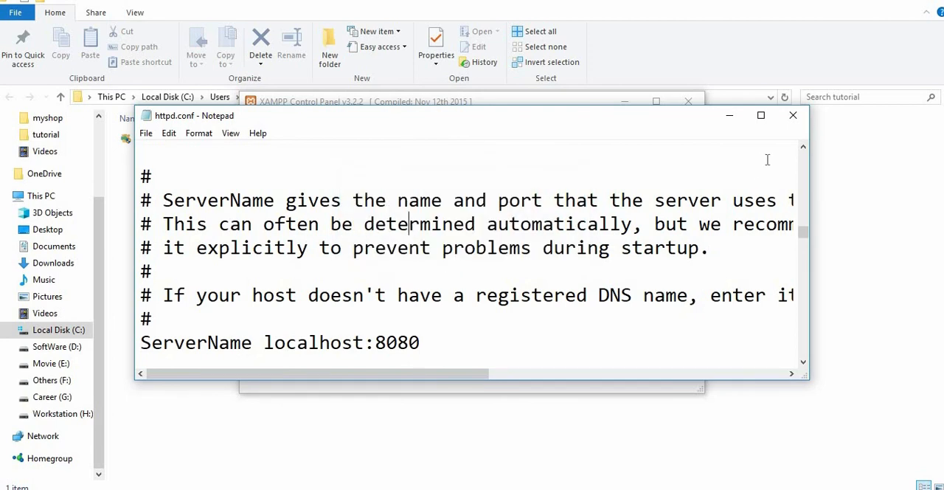
click(146, 133)
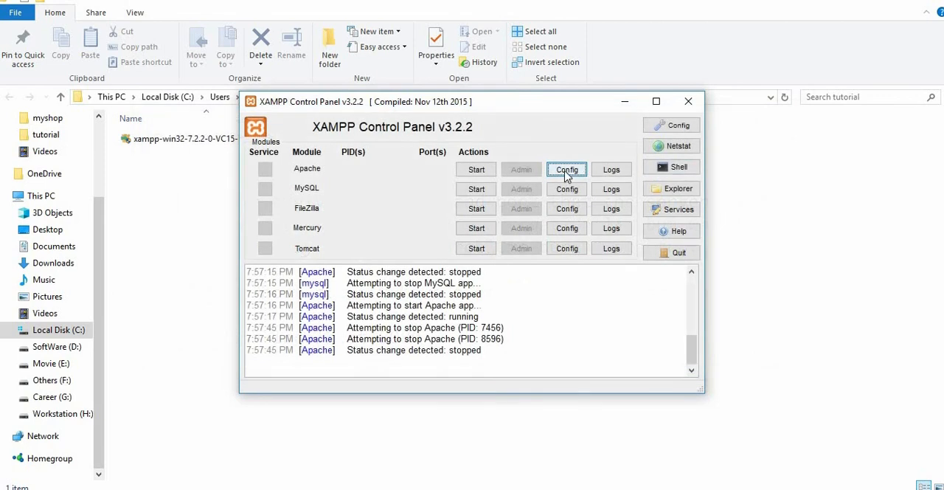
Step: Open Apache (httpd-ssl.conf) from the Config menu in Notepad
click(567, 169)
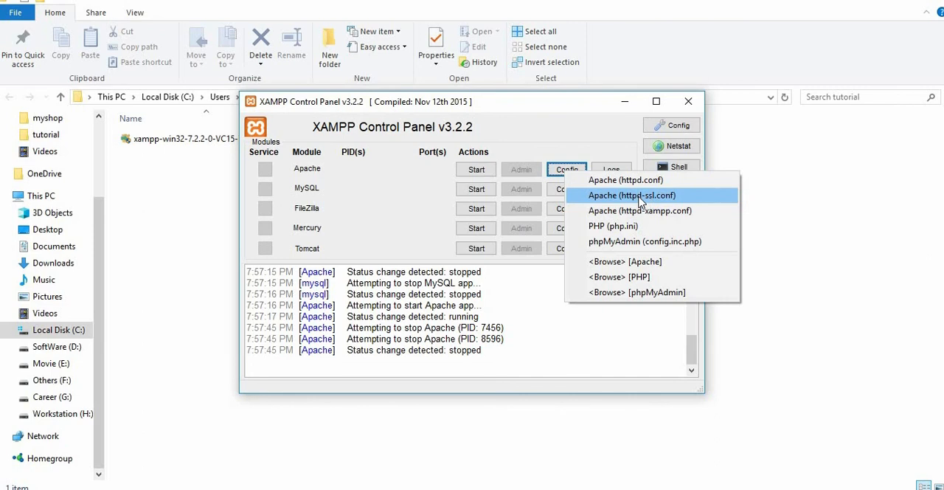
mouse_move(666, 205)
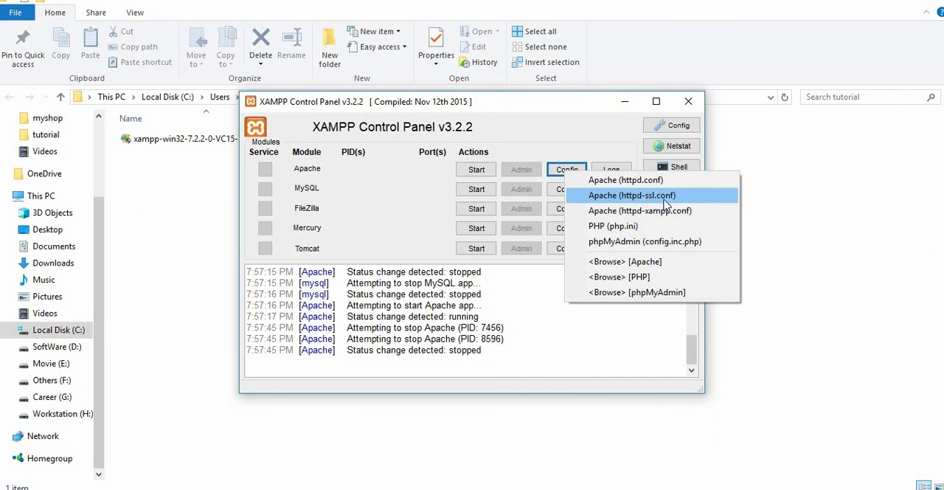
click(631, 194)
text(44)
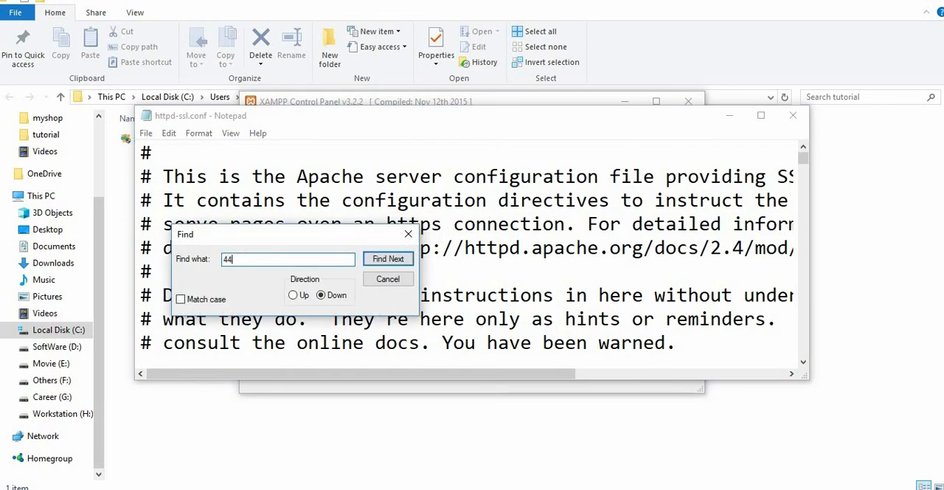
Step: Find Listen 443 in httpd-ssl.conf, change it to 4433, and close the file
click(388, 259)
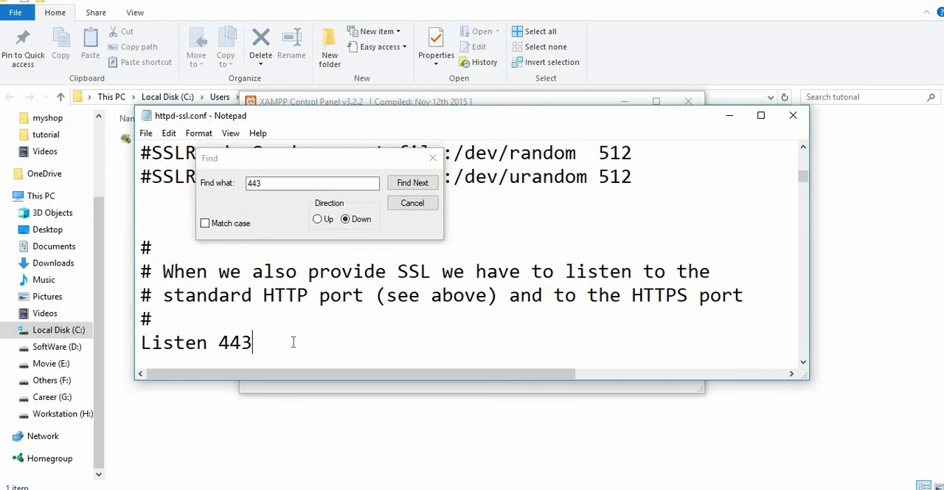
text(3)
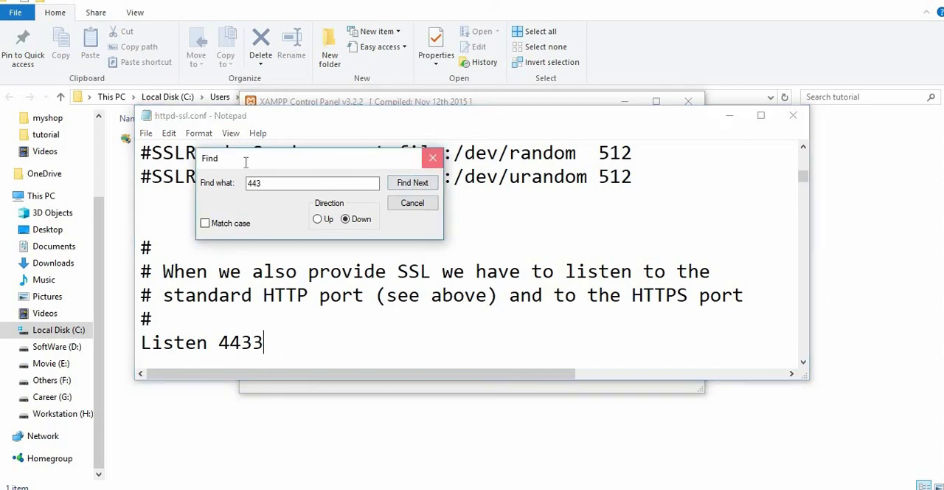
click(145, 133)
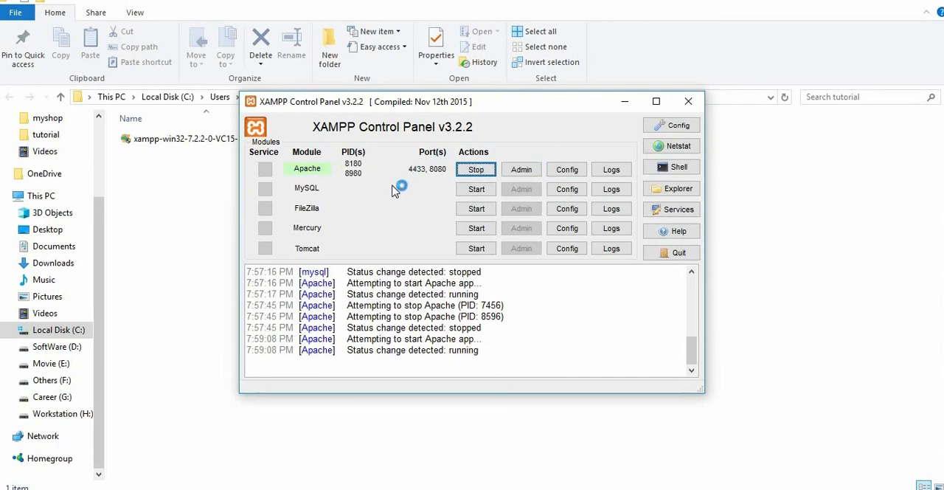
mouse_move(403, 391)
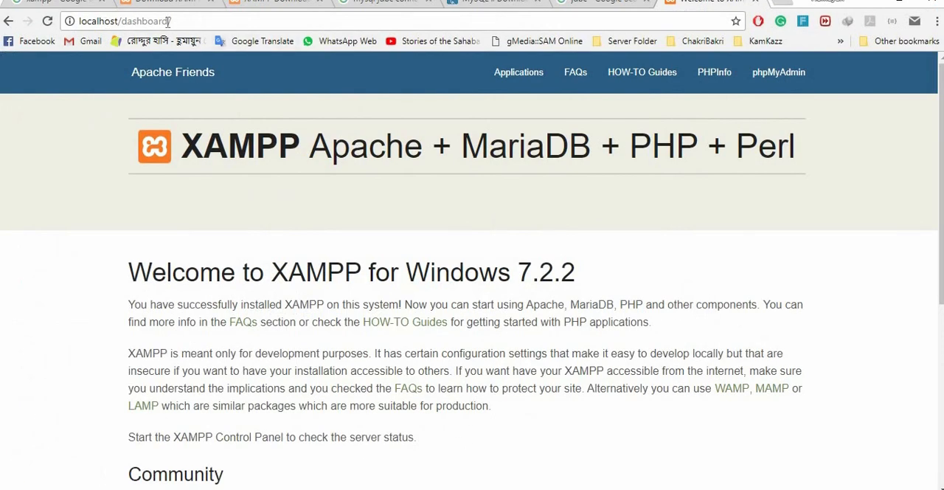
Step: Confirm localhost/dashboard is refused, then switch the address to localhost:8080/dashboard/
click(148, 21)
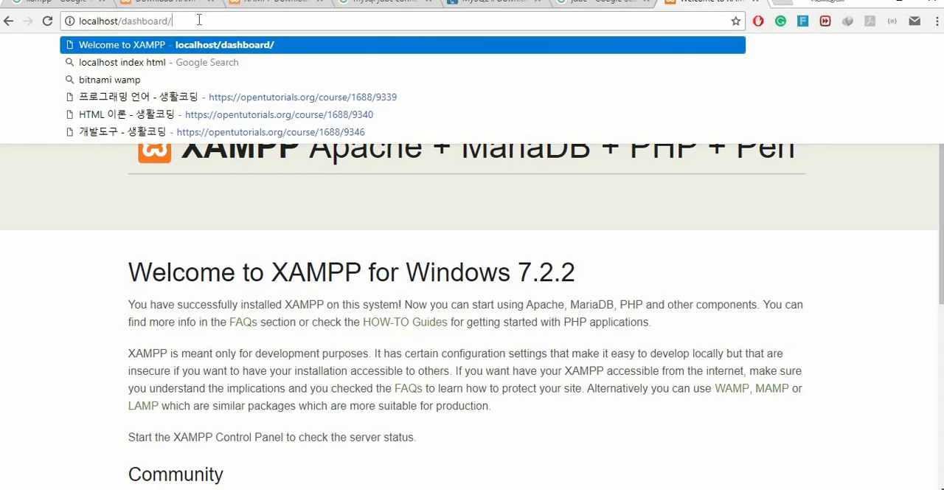
click(465, 295)
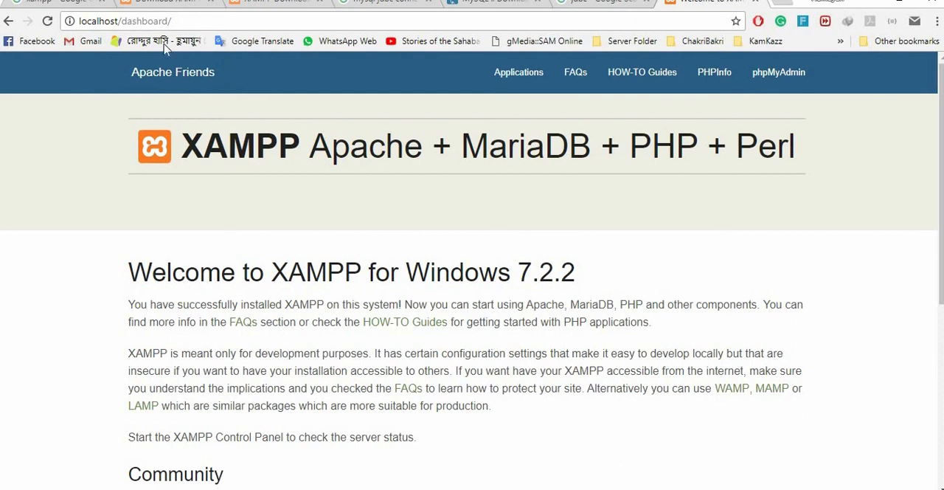
click(123, 20)
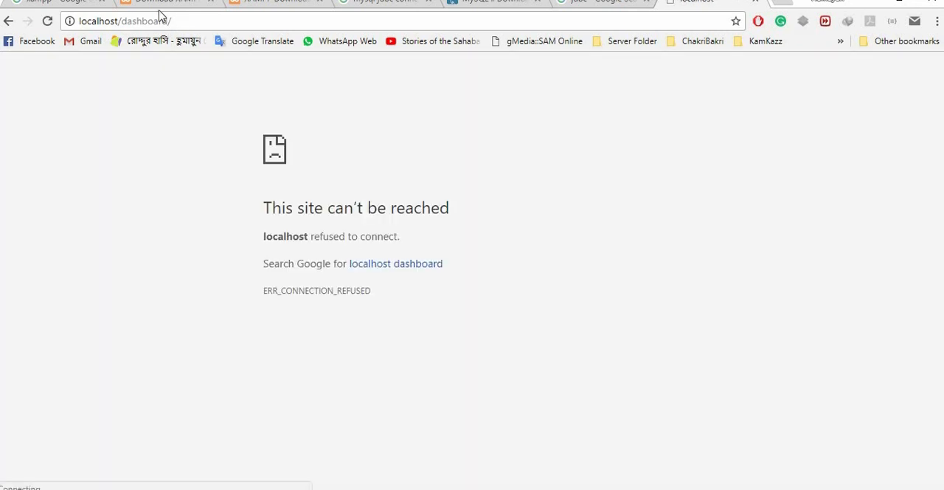
click(126, 21)
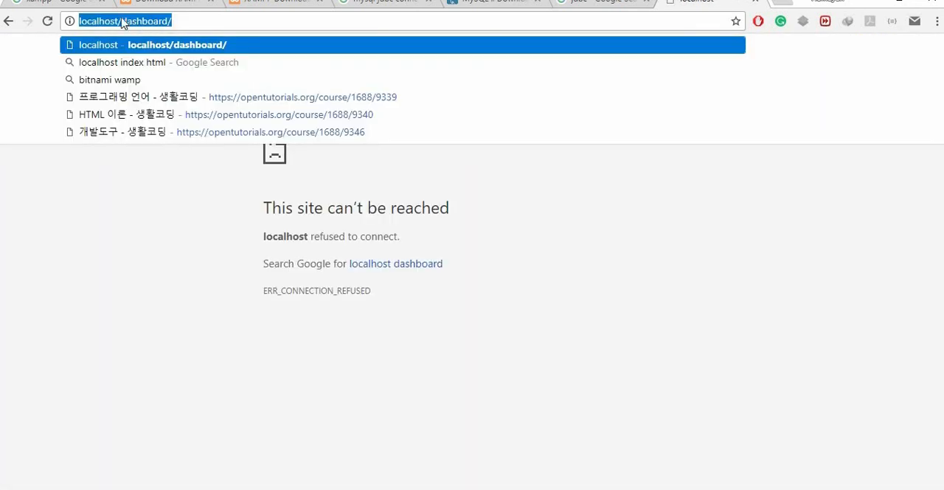
click(155, 21)
text(:8080)
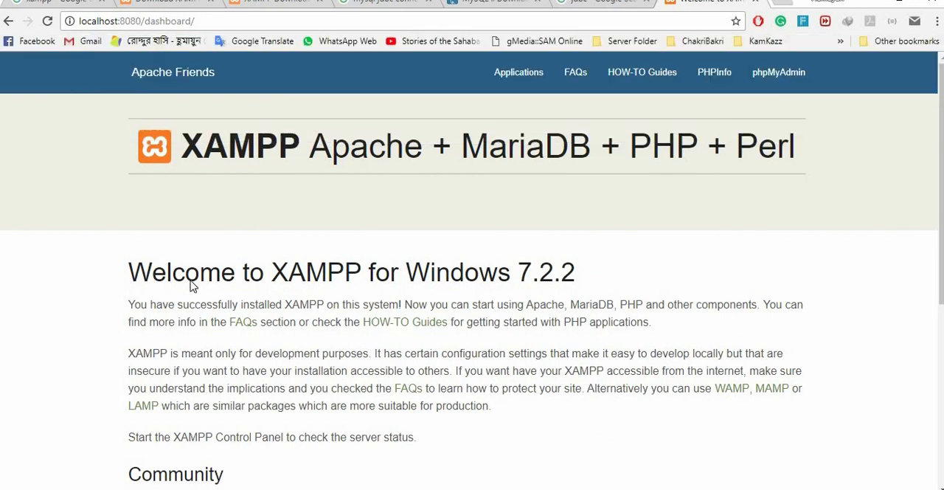
mouse_move(351, 222)
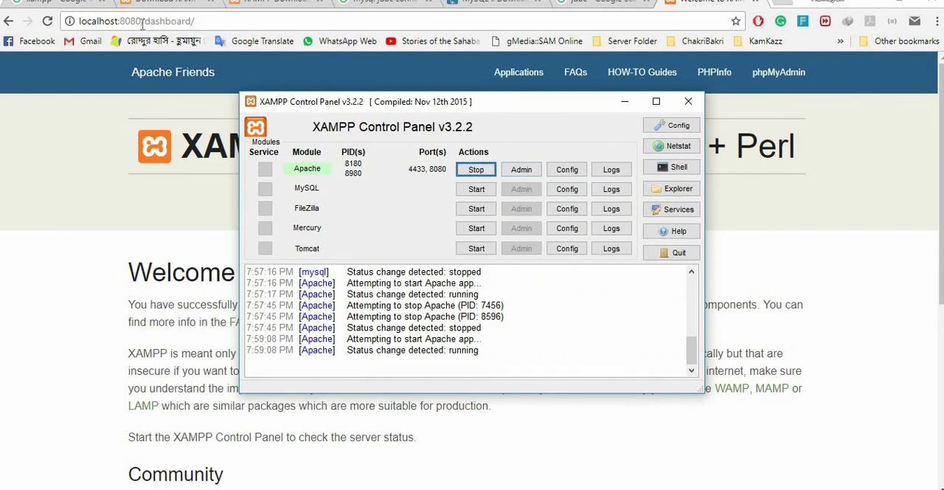
mouse_move(144, 377)
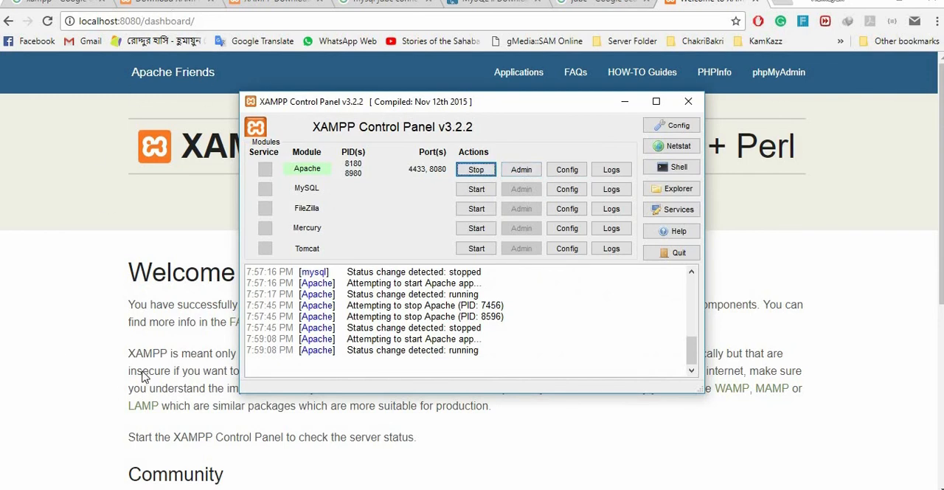